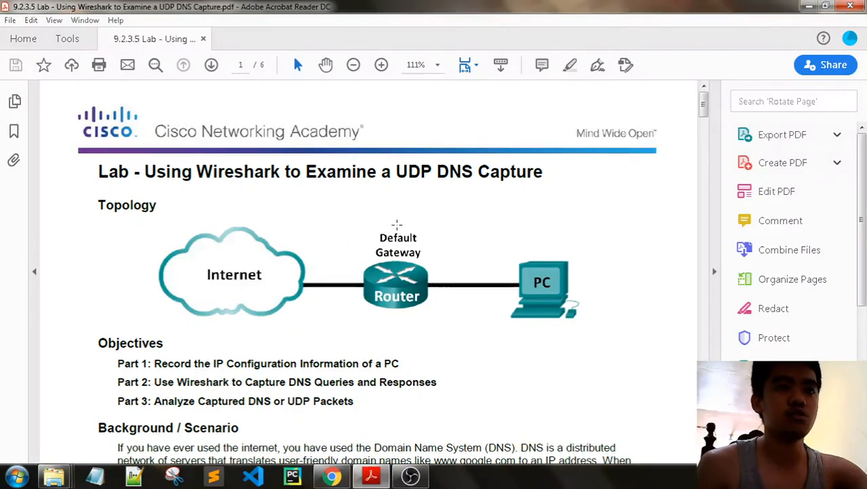
mouse_move(255, 307)
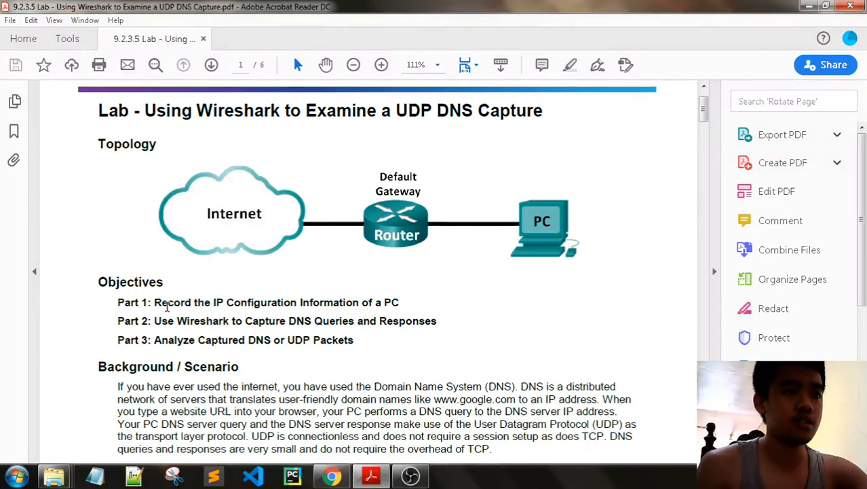
Read through the lab's Part 1 and Part 2 objectives and background, marking key sentences
drag(155, 302, 399, 302)
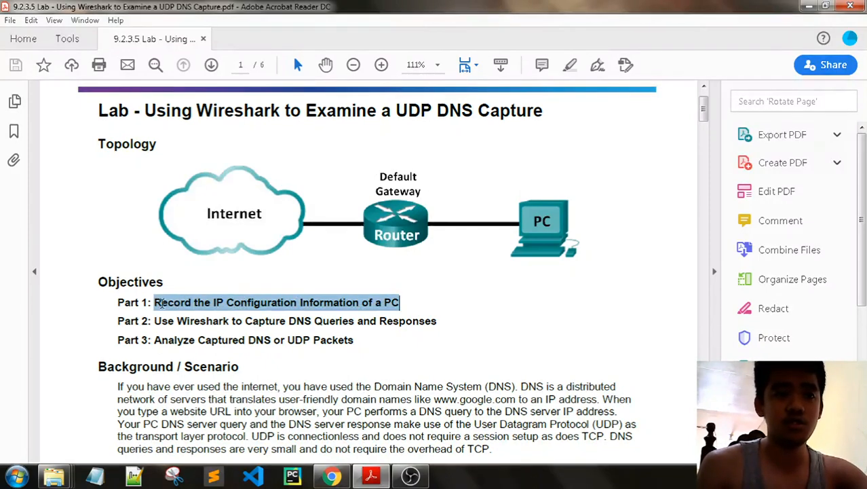
scroll(down, 3)
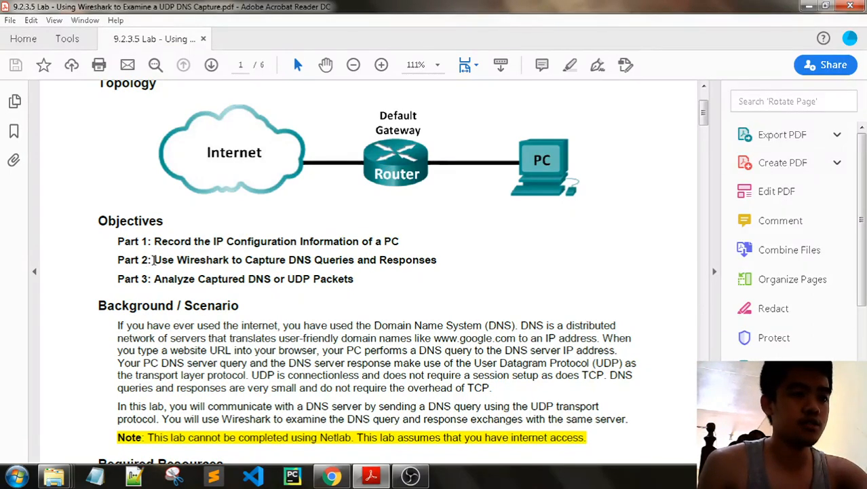
drag(154, 259, 437, 259)
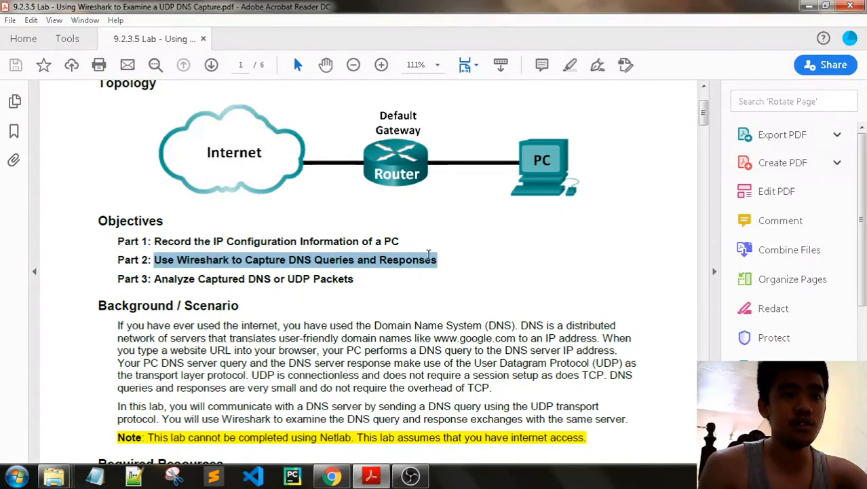
scroll(down, 3)
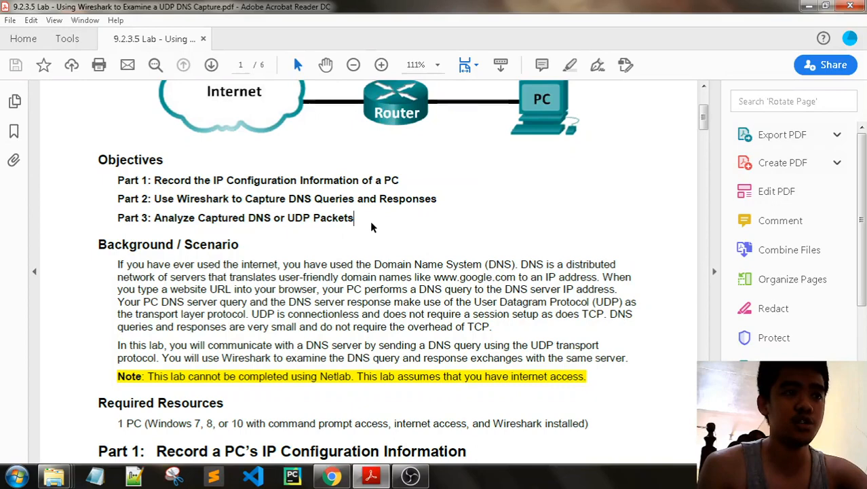
scroll(down, 3)
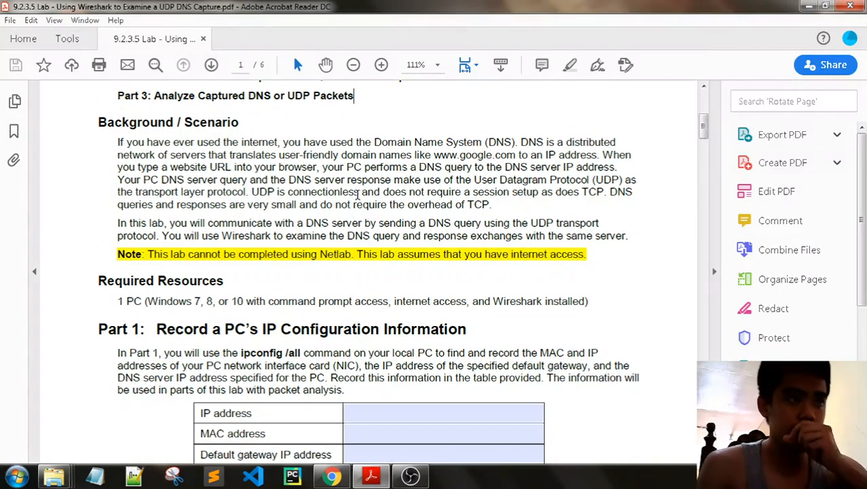
mouse_move(124, 142)
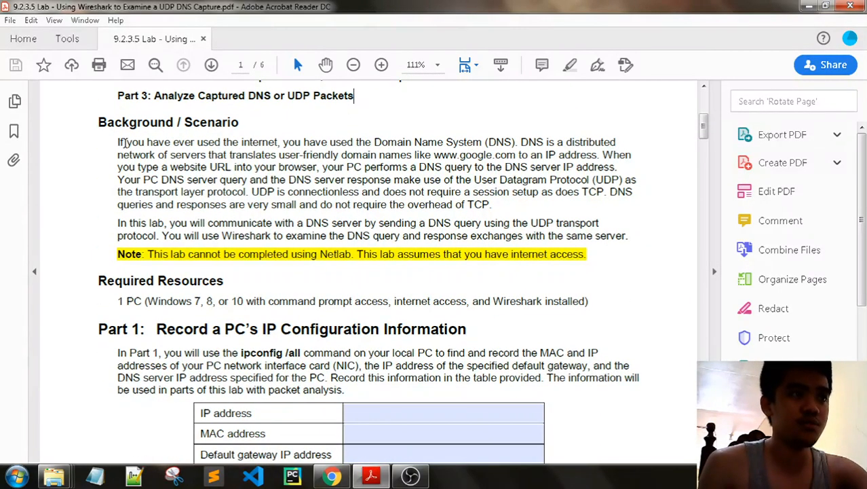
drag(125, 142, 445, 143)
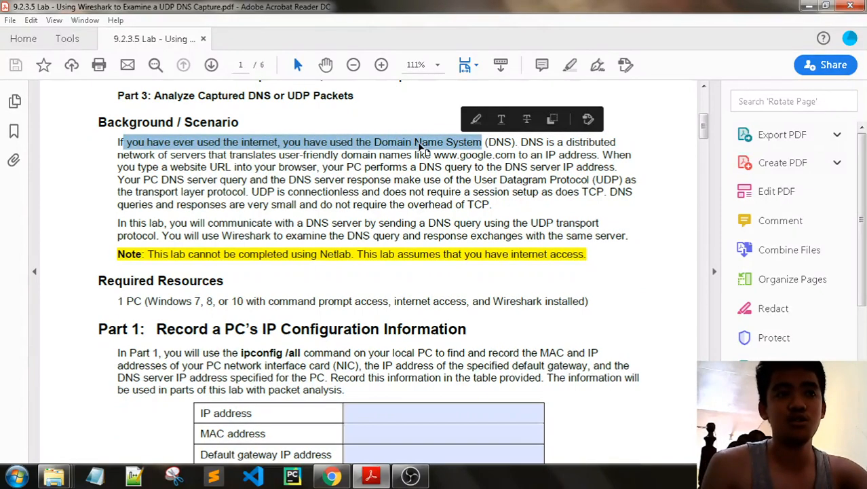
click(604, 144)
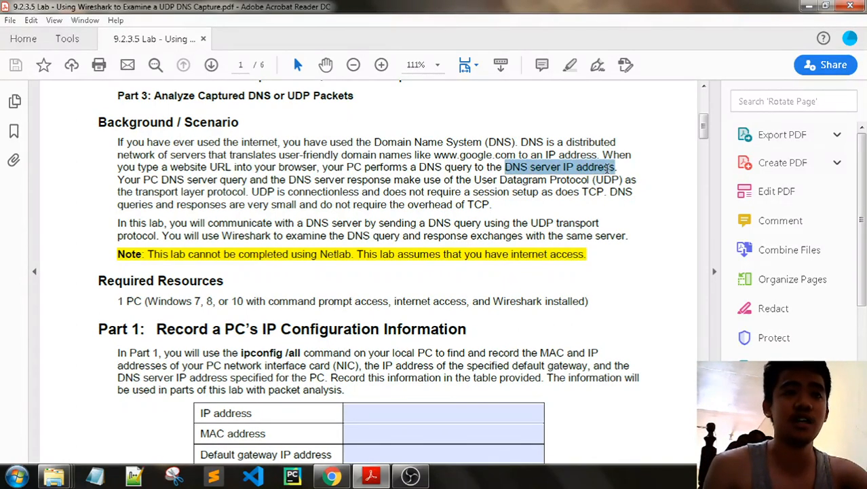
click(426, 167)
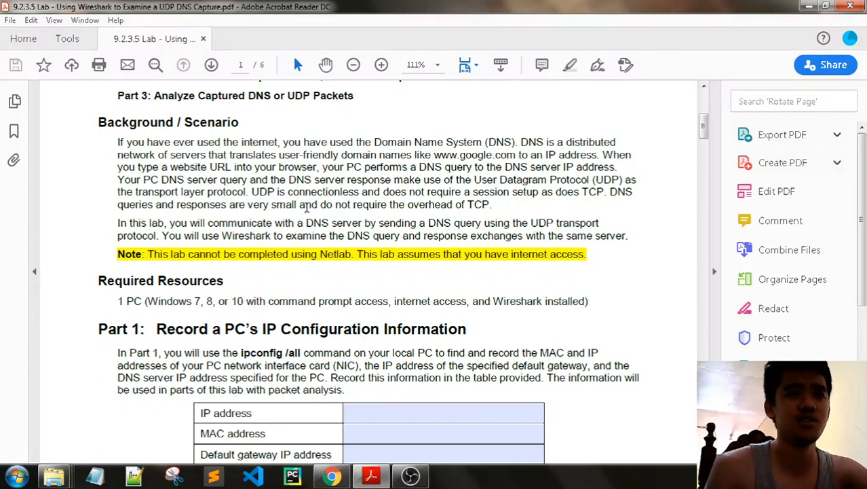
Read on through the required resources line and the start of the Part 1 steps
scroll(down, 3)
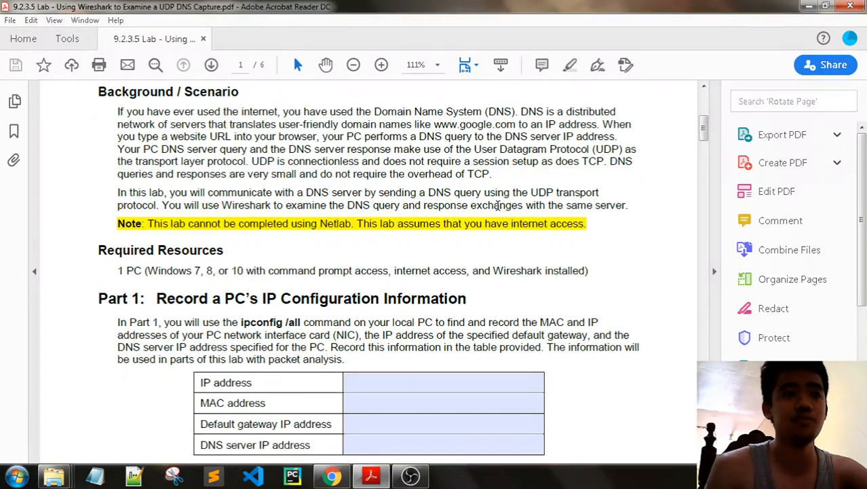
scroll(down, 3)
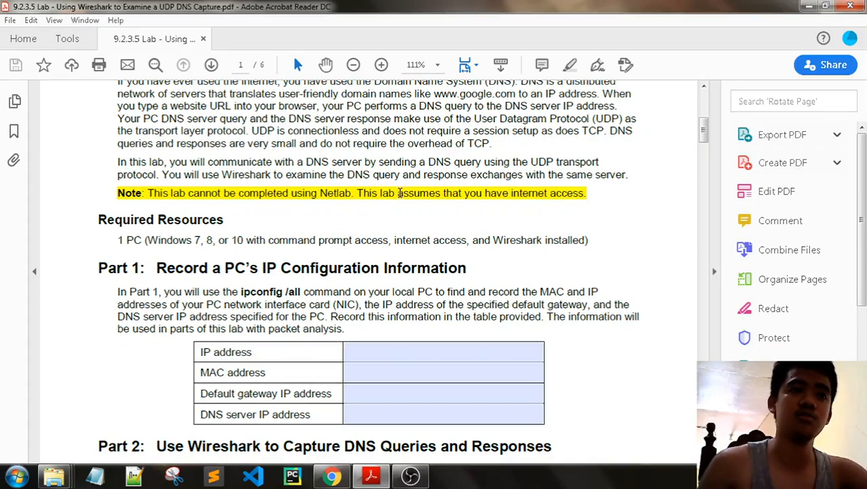
scroll(down, 3)
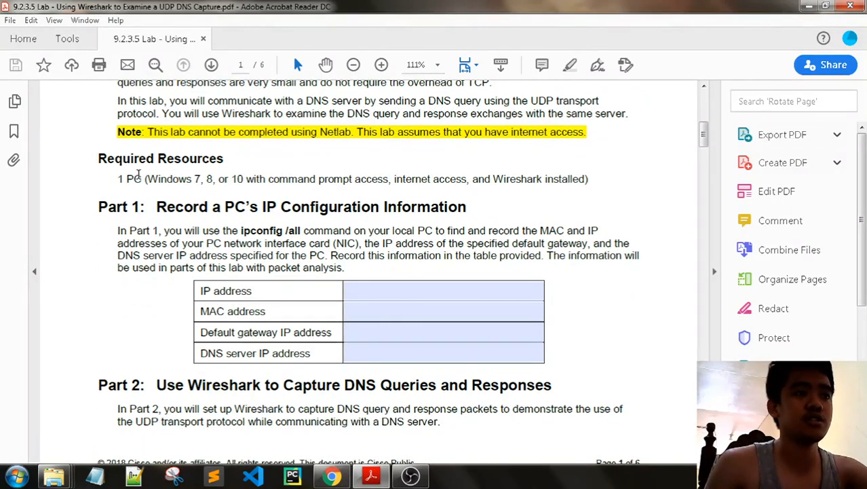
drag(117, 179, 192, 180)
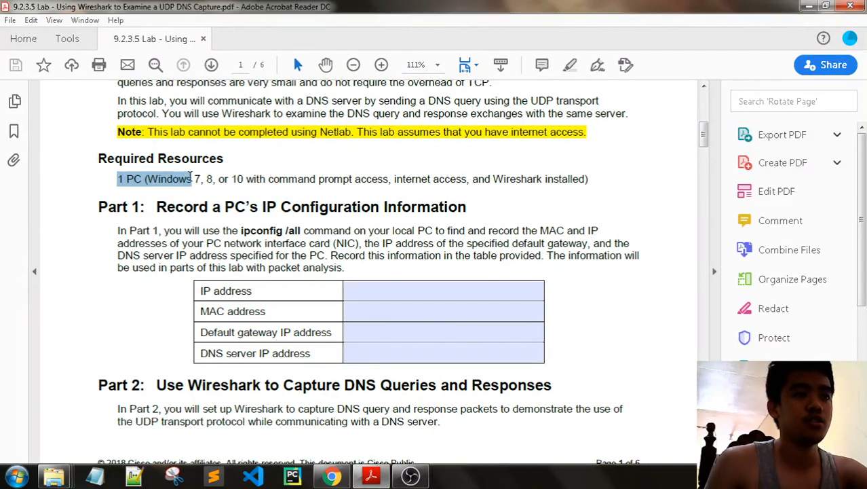
drag(193, 180, 413, 179)
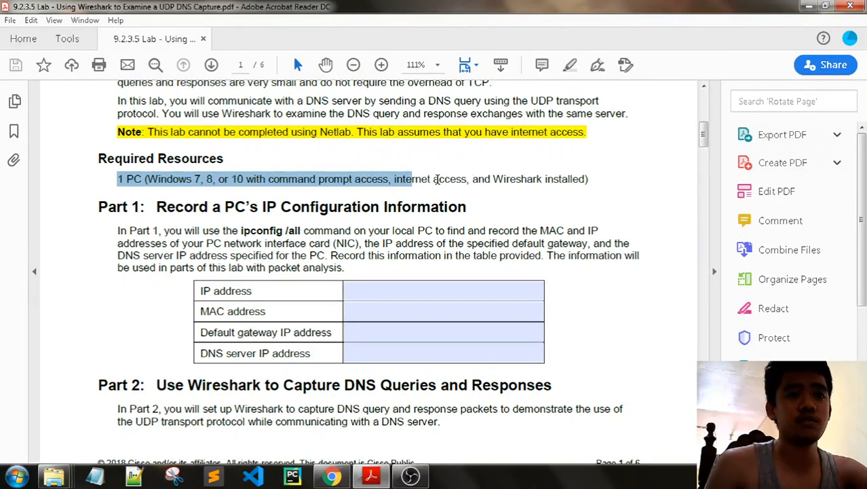
click(456, 187)
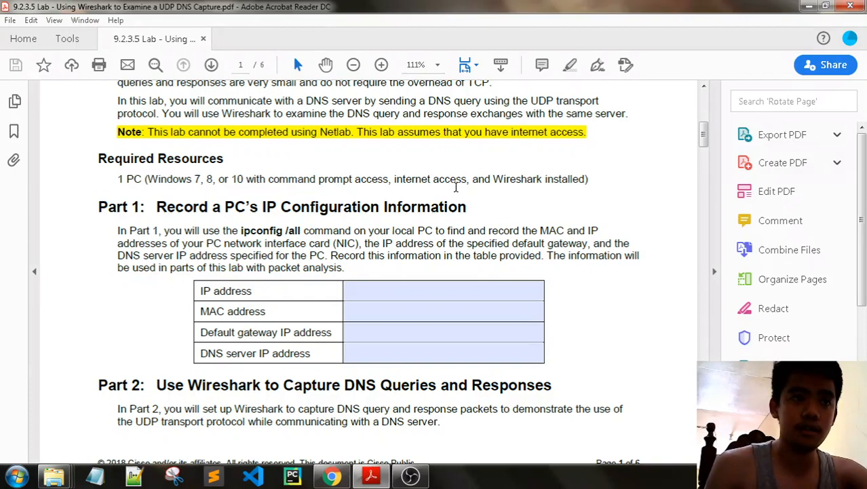
double_click(429, 179)
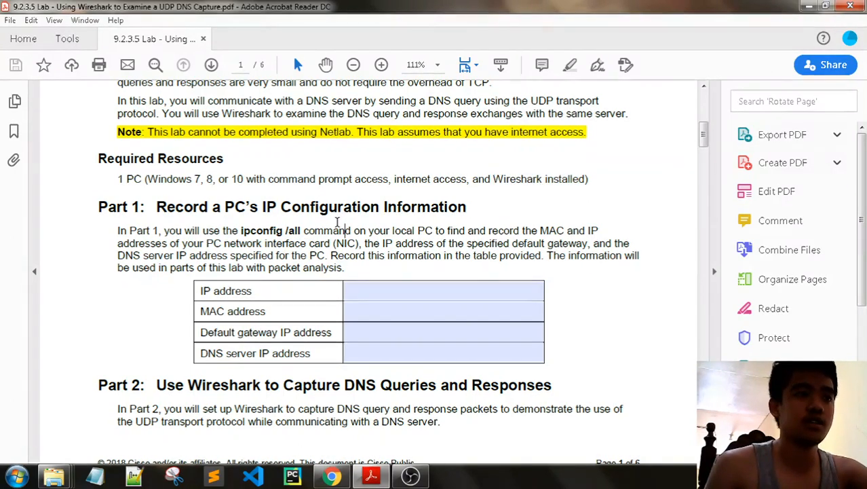
scroll(down, 3)
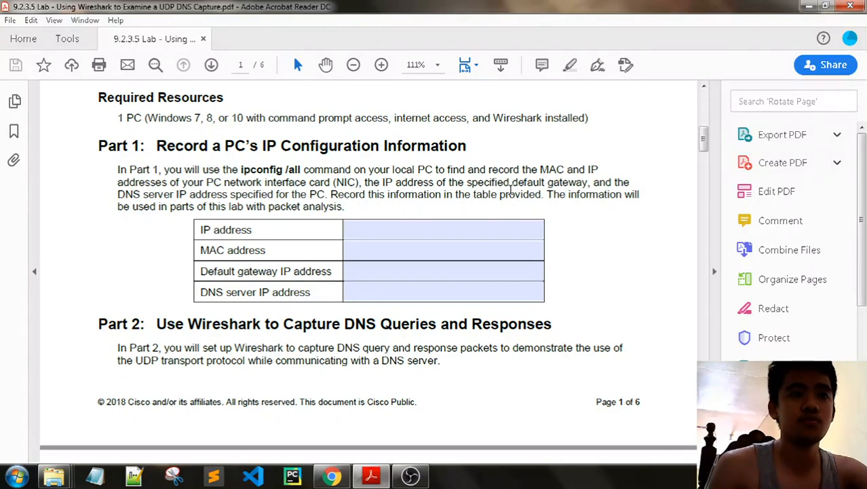
mouse_move(548, 193)
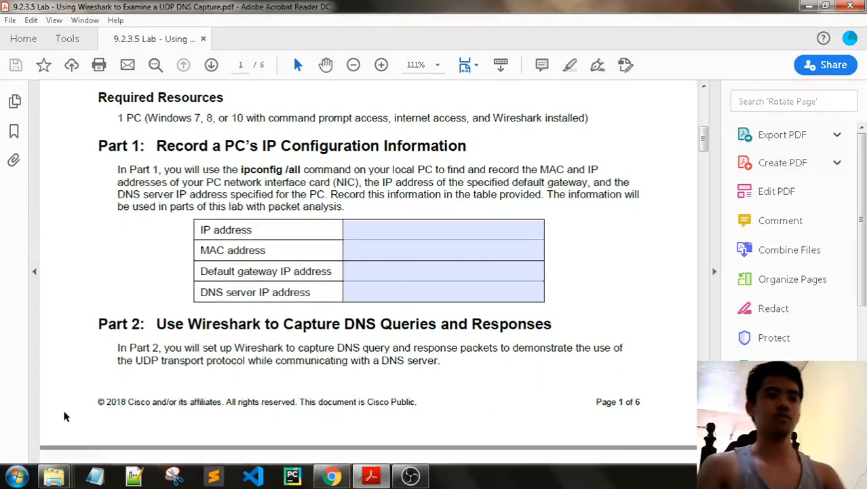
Launch Command Prompt via a 'cmd' search and run ipconfig to show the full IP configuration
click(11, 475)
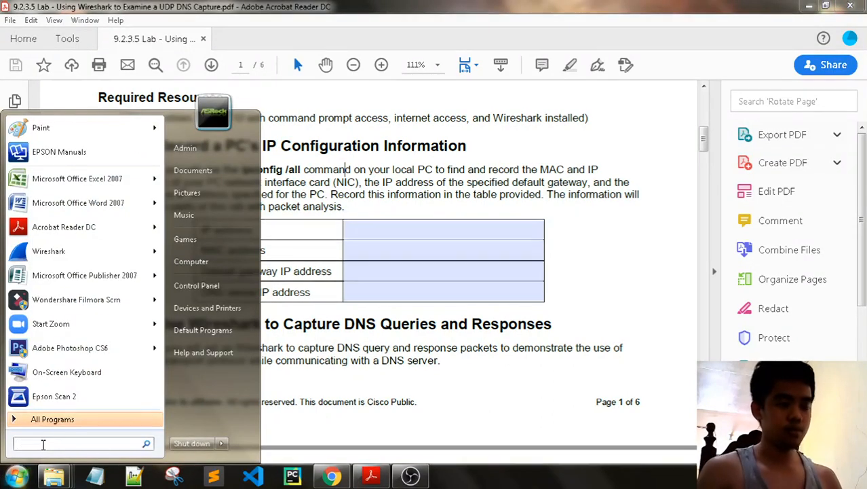
text(cmd)
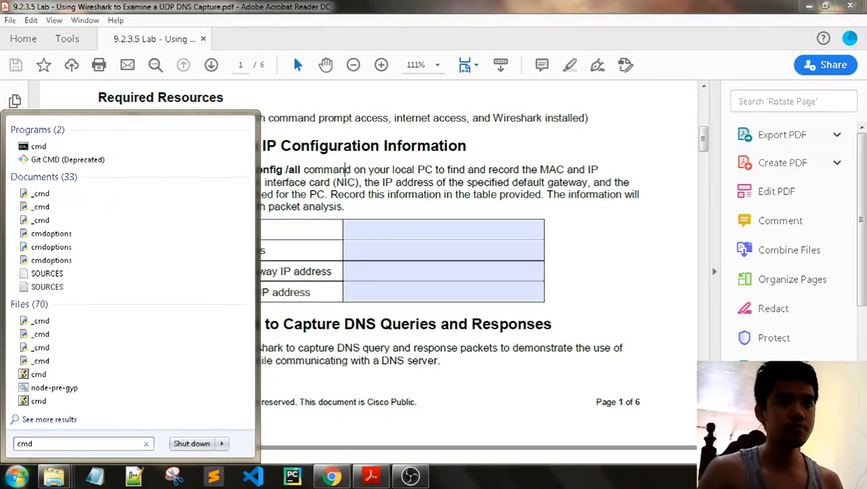
click(38, 146)
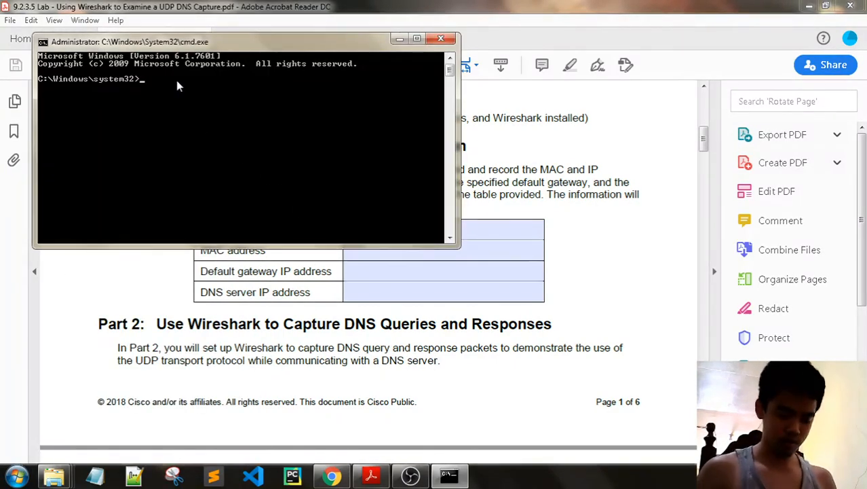
text(ipconfig)
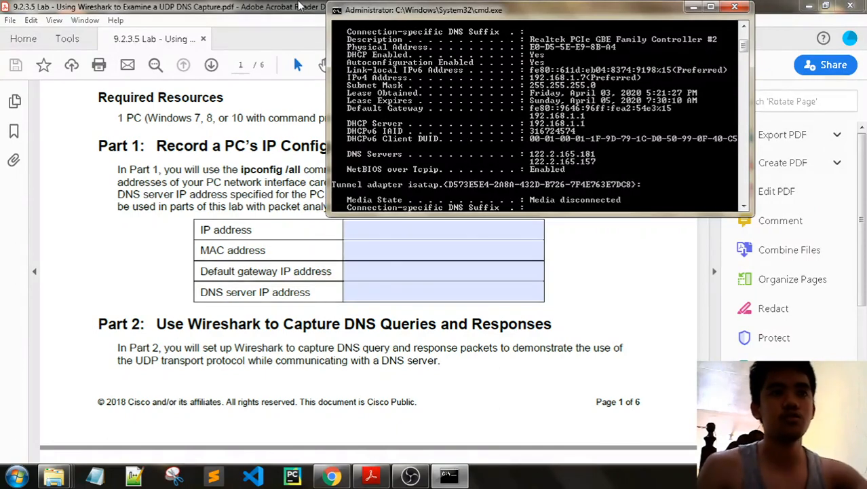
Enter the PC's IP address (192...) and MAC address (E0-5E-8B-A...) into the Part 1 table
text(192.168.1.7)
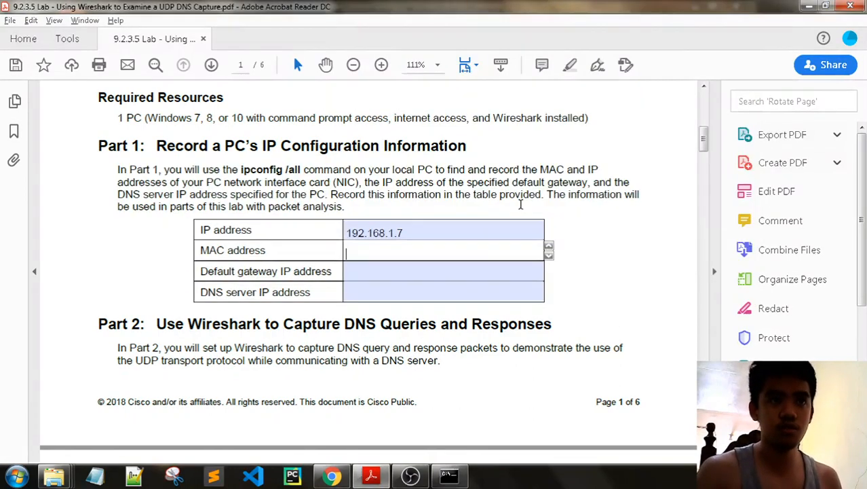
text(EO-D5-)
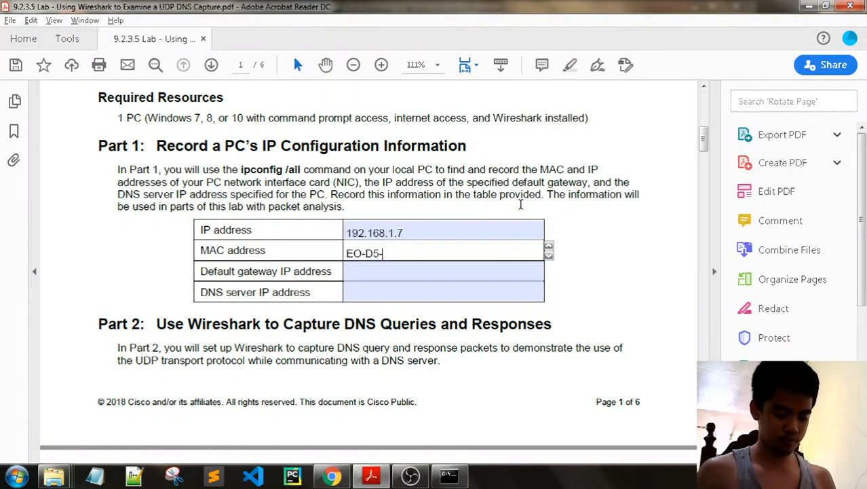
text(5E-E9-)
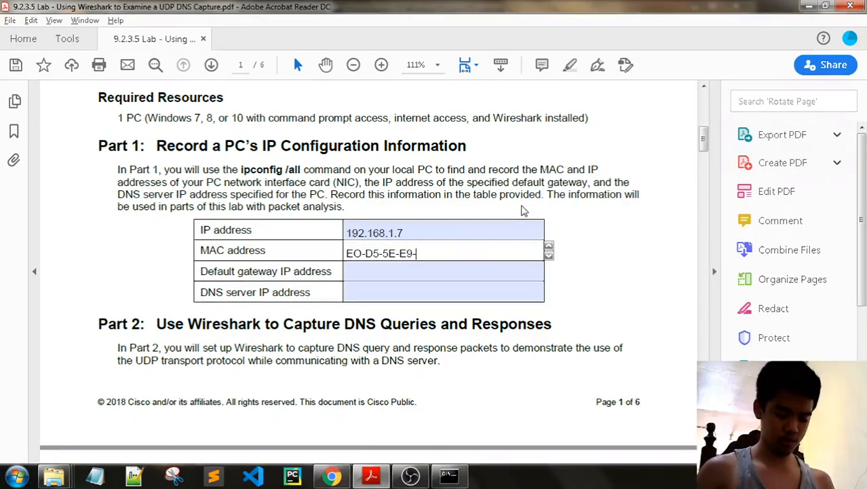
text(8B-A4)
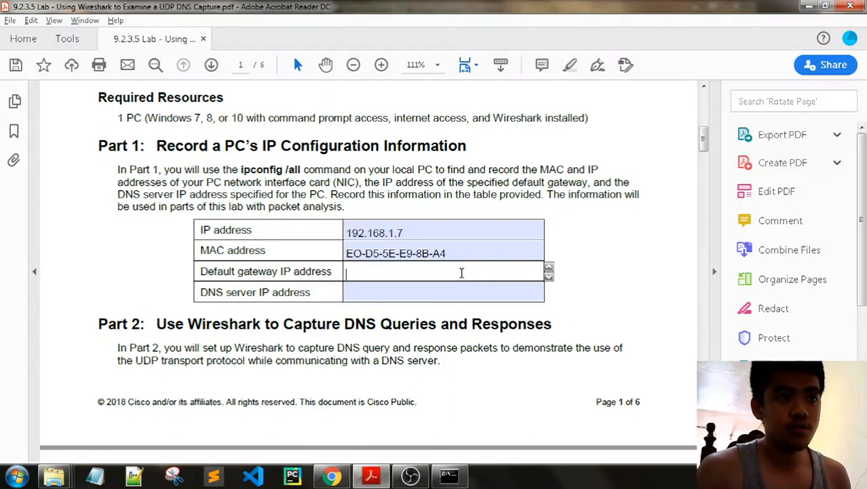
Fill in default gateway 192.168.1.1 and DNS server 122.2.165.181 in the table
click(447, 475)
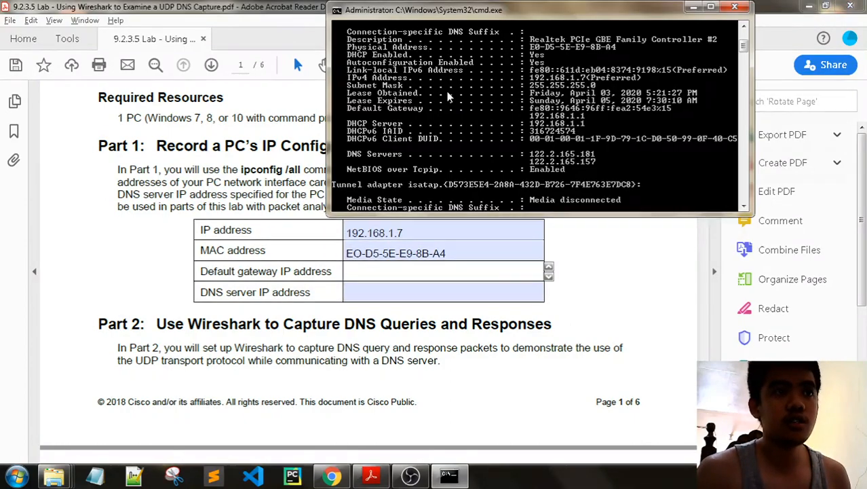
mouse_move(543, 126)
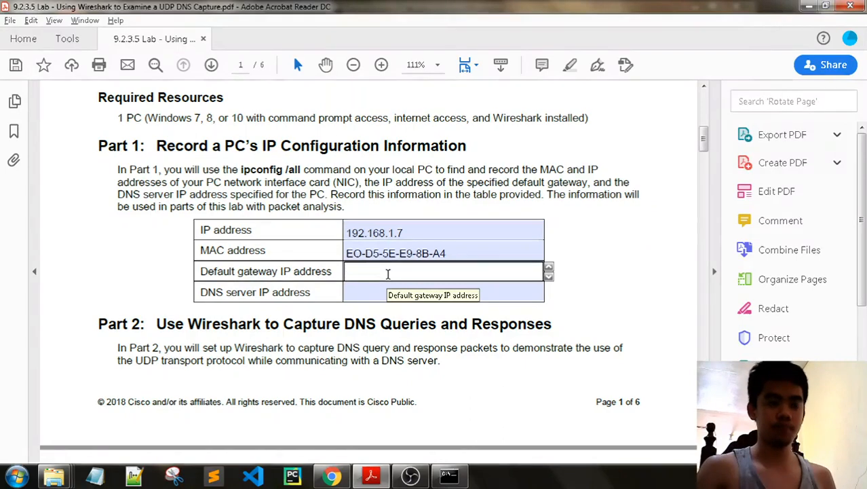
text(192.168.1.)
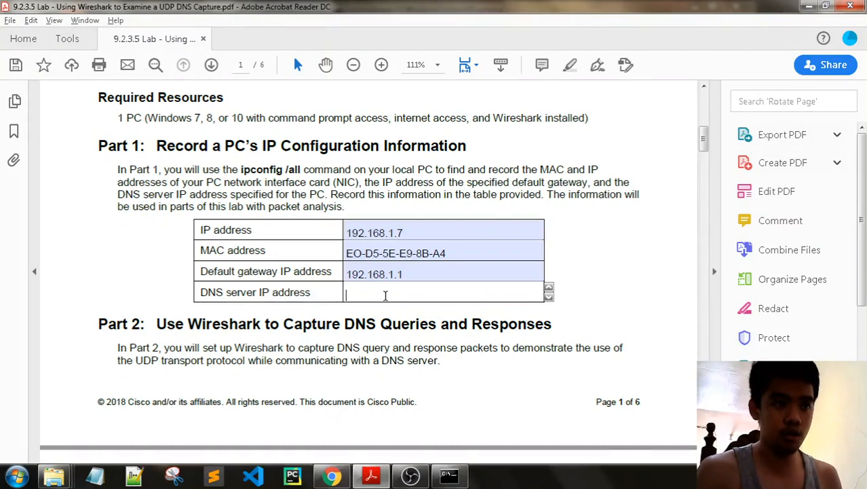
text(122.2.165.181)
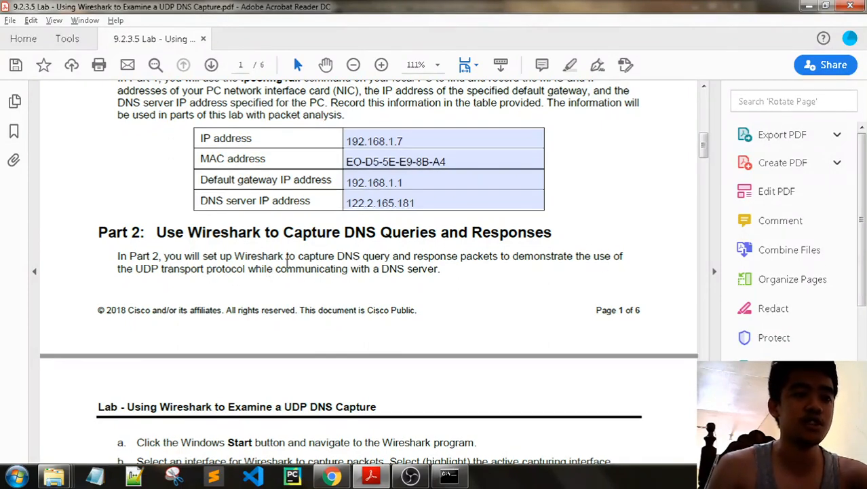
Read the Part 2 capture steps a–e, then bring up Wireshark's interface list from the taskbar
scroll(down, 3)
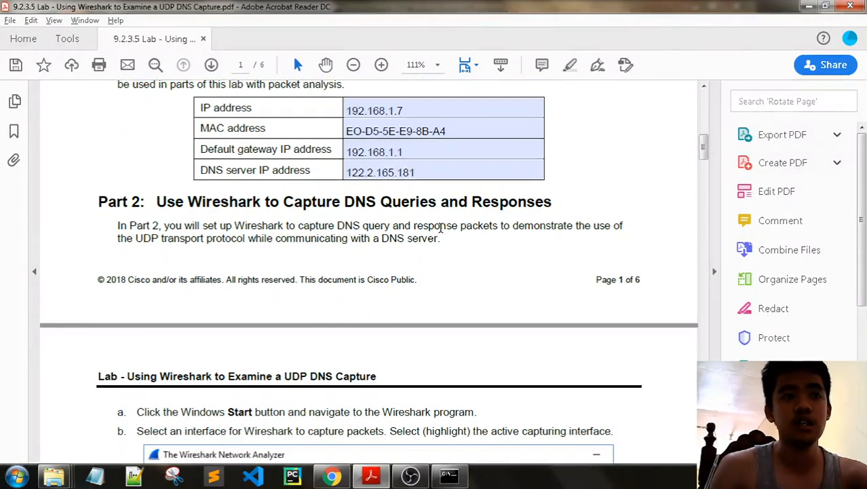
scroll(down, 3)
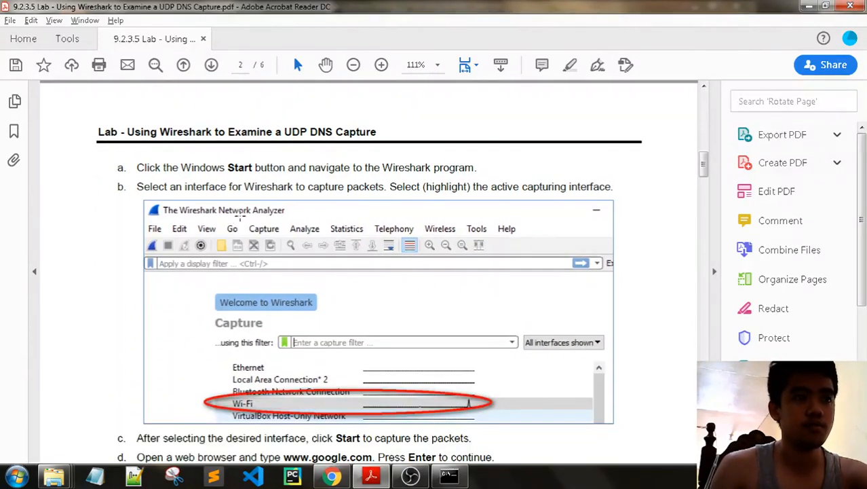
scroll(down, 3)
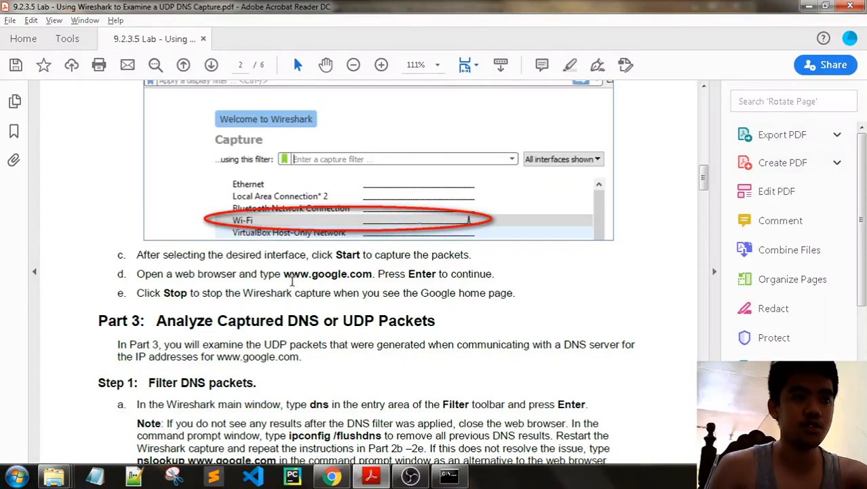
scroll(down, 3)
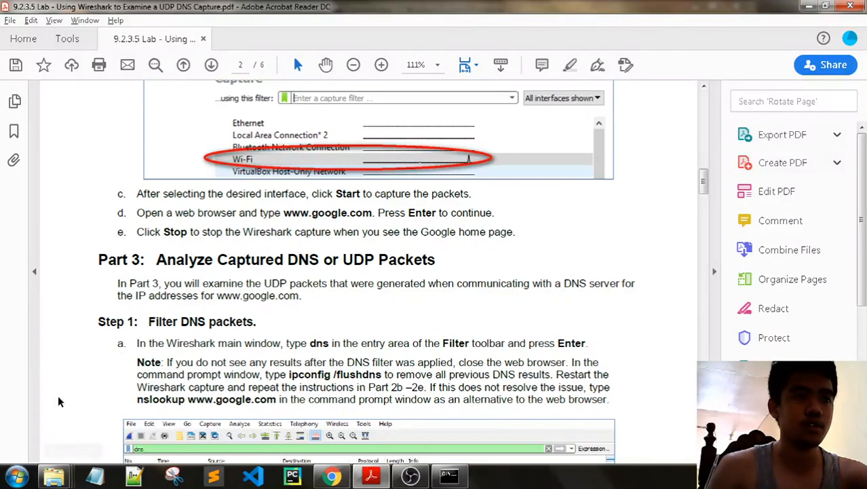
click(15, 475)
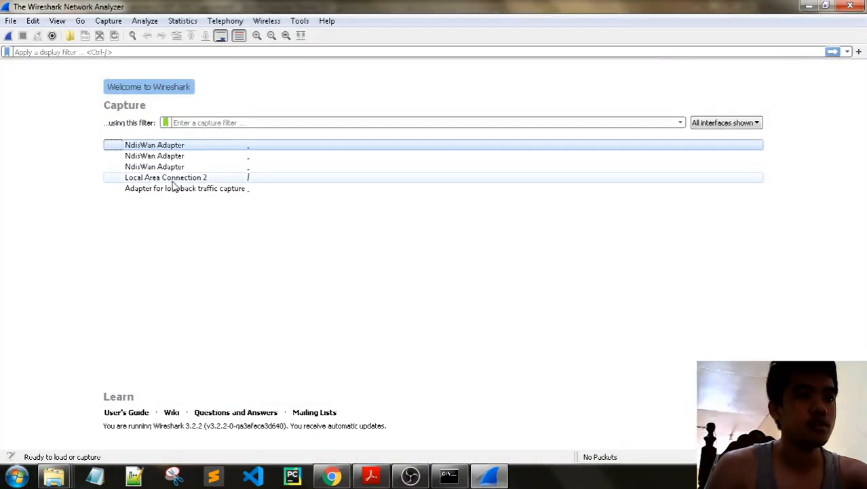
Start a capture on the Local Area Connection 2 interface
click(165, 177)
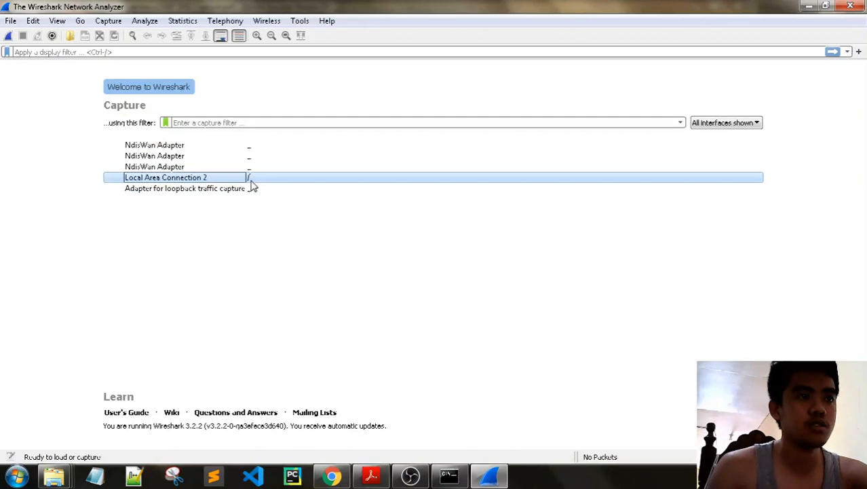
double_click(166, 176)
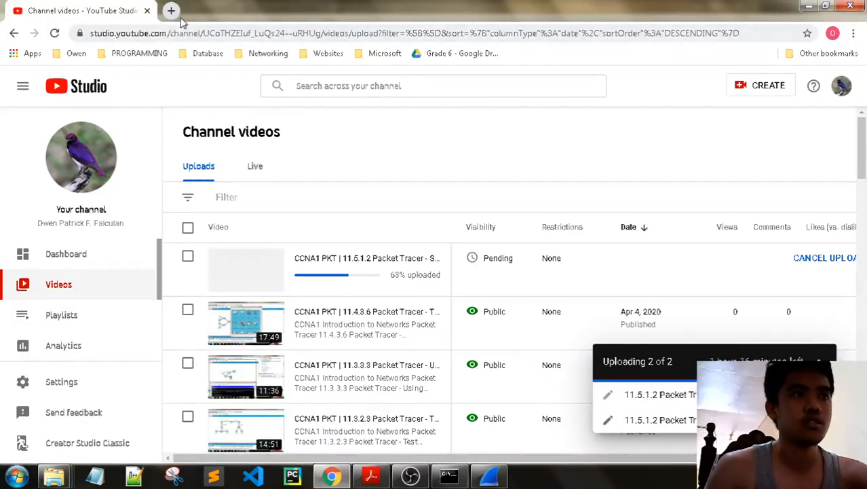
click(171, 11)
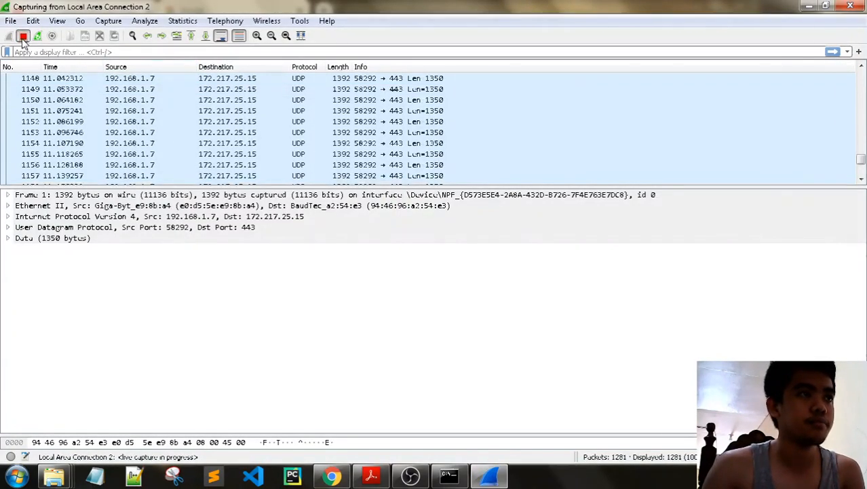
click(332, 475)
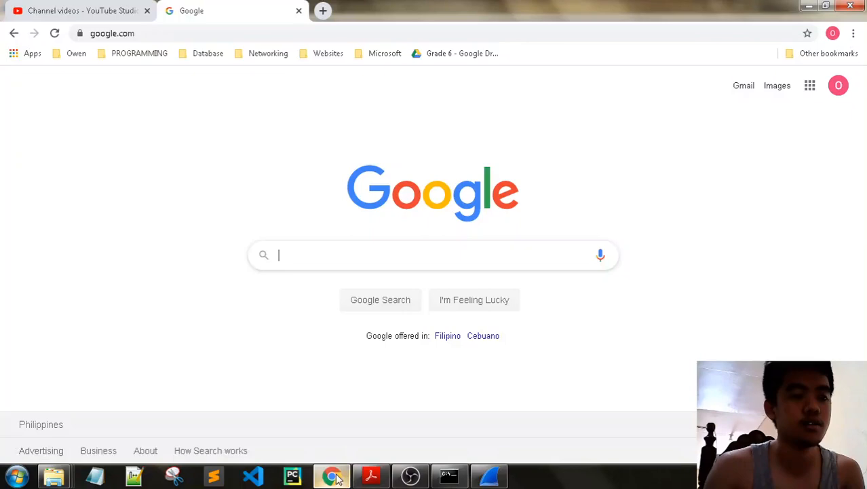
mouse_move(410, 475)
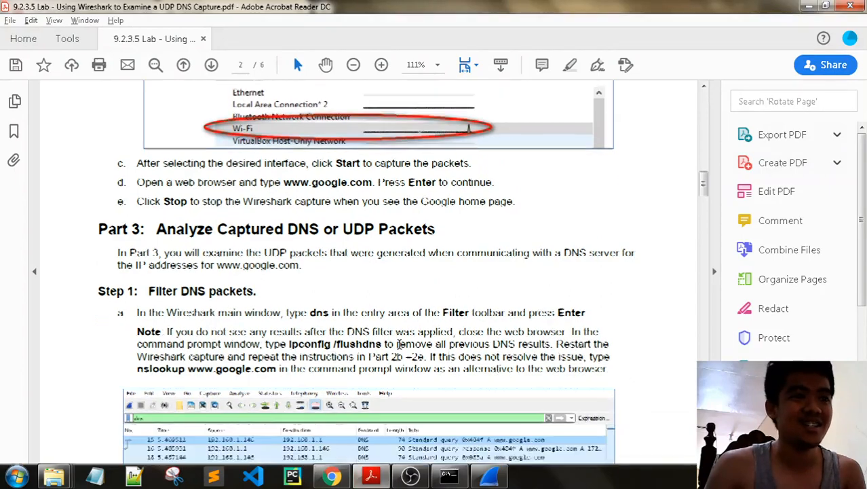
Scroll the PDF down to Part 3, Step 1: Filter DNS packets
scroll(down, 3)
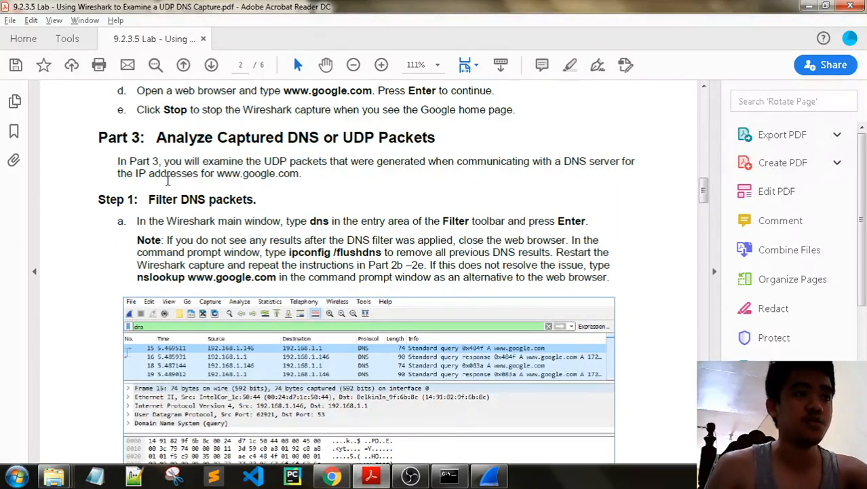
scroll(down, 3)
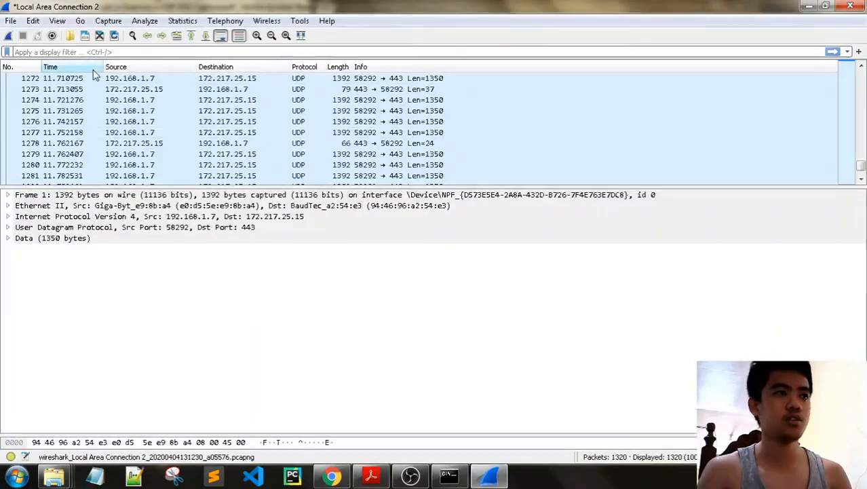
Apply a 'dns' display filter, leaving 22 of 1,320 packets
text(dns)
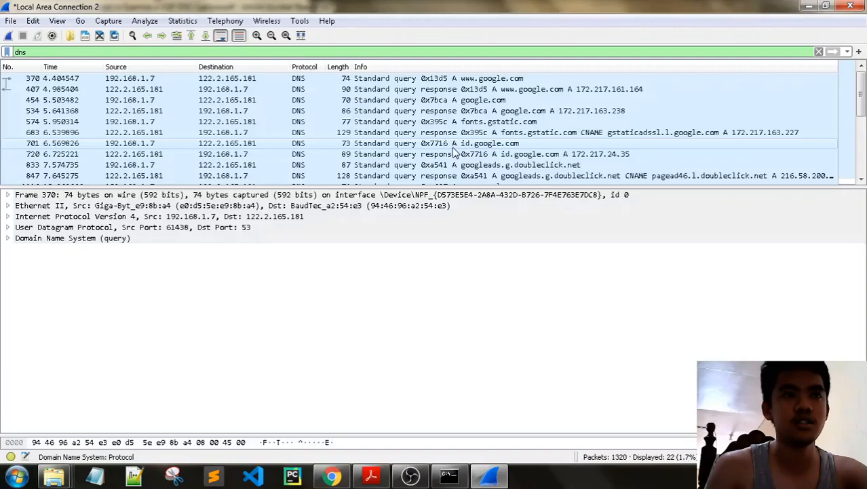
click(369, 475)
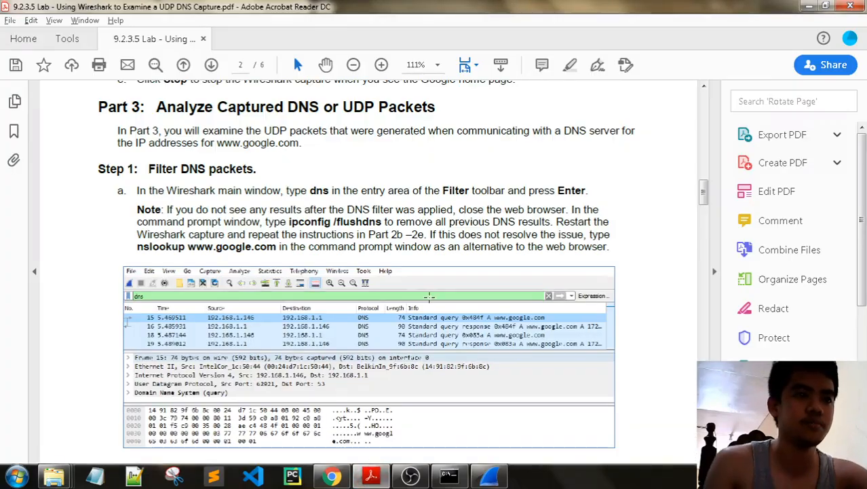
scroll(down, 3)
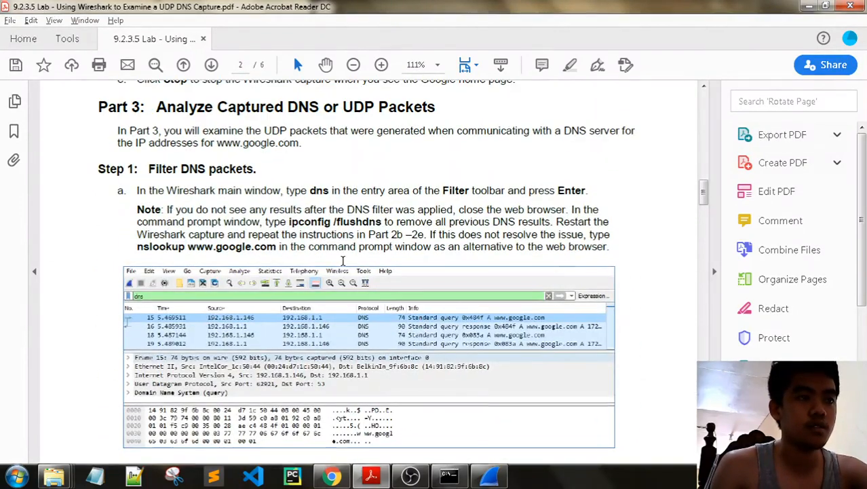
scroll(down, 3)
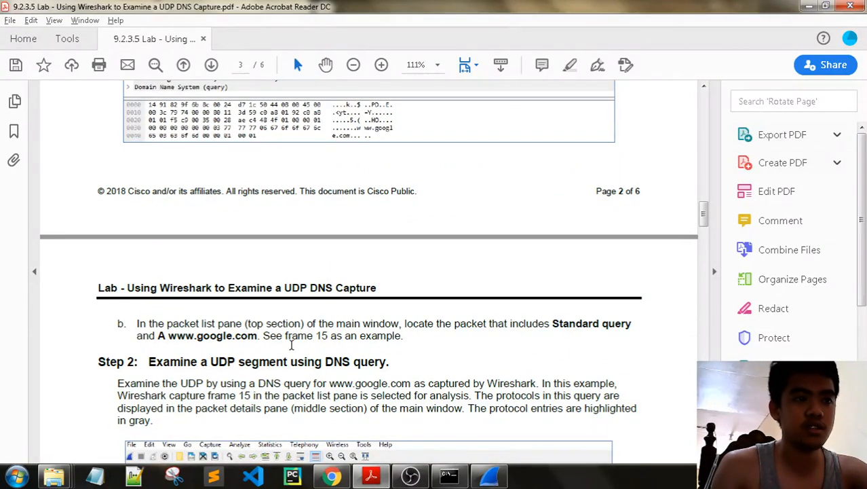
scroll(up, 3)
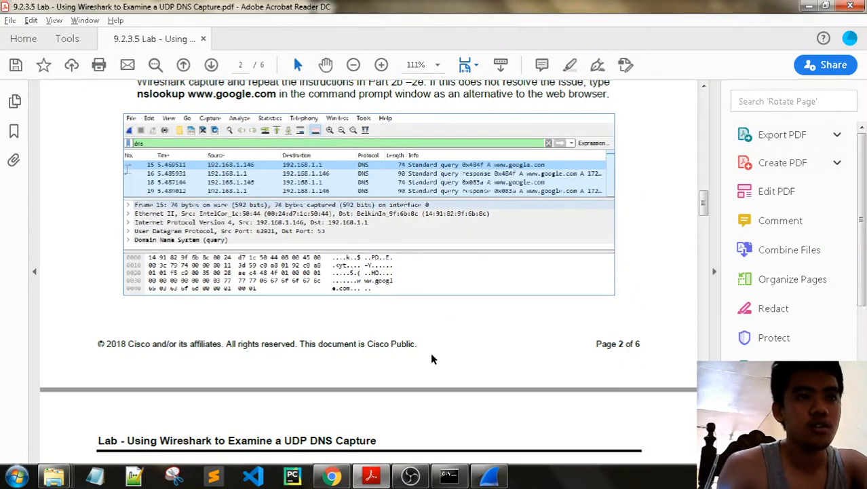
scroll(down, 3)
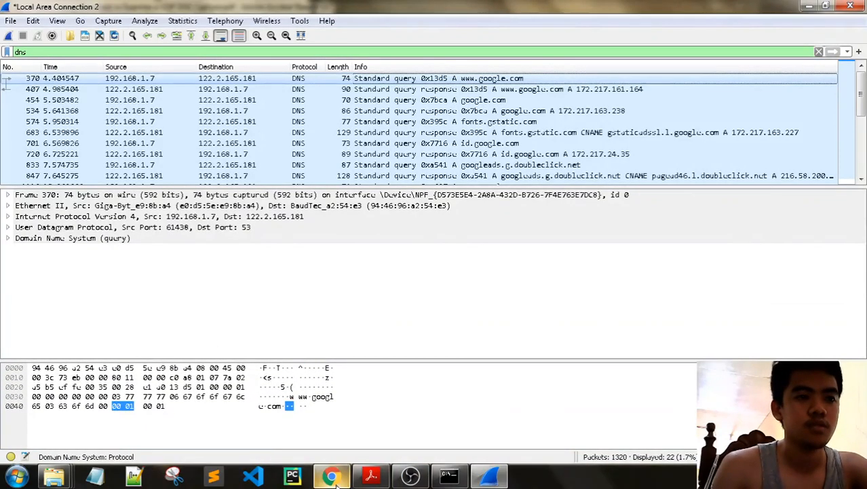
click(371, 475)
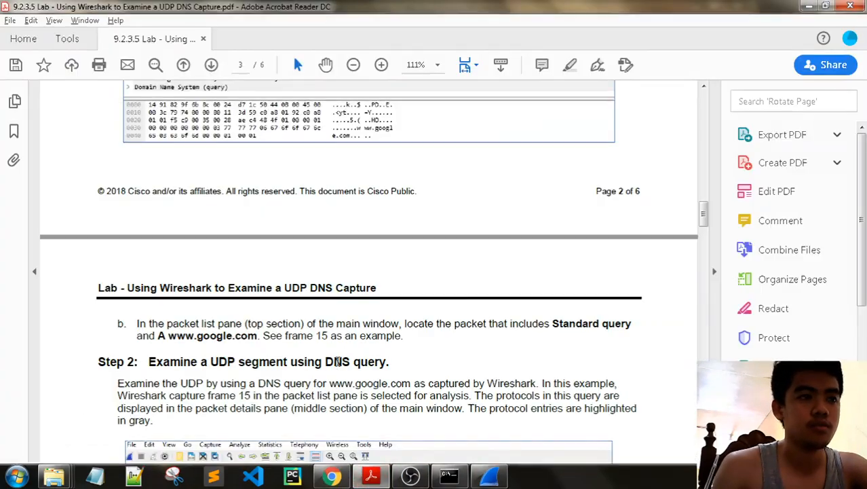
scroll(down, 3)
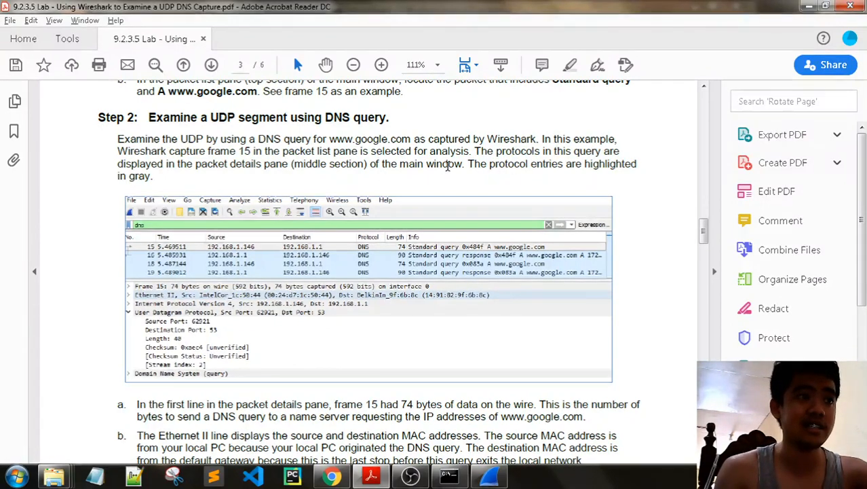
scroll(down, 3)
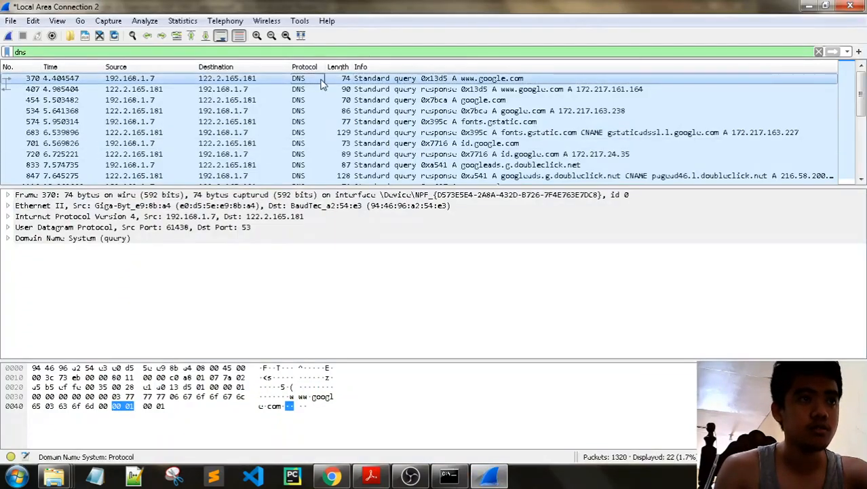
mouse_move(282, 101)
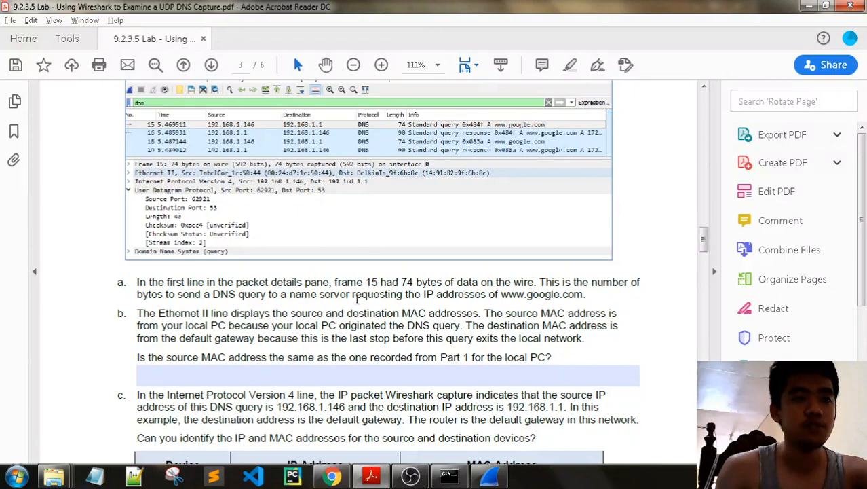
mouse_move(504, 304)
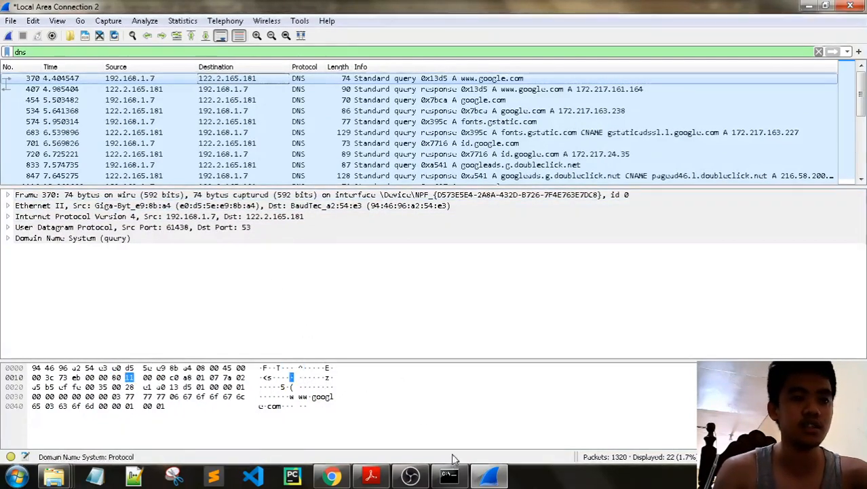
Scroll page 3 to step c and the Local PC / Default Gateway IP and MAC table, checking the capture
click(489, 475)
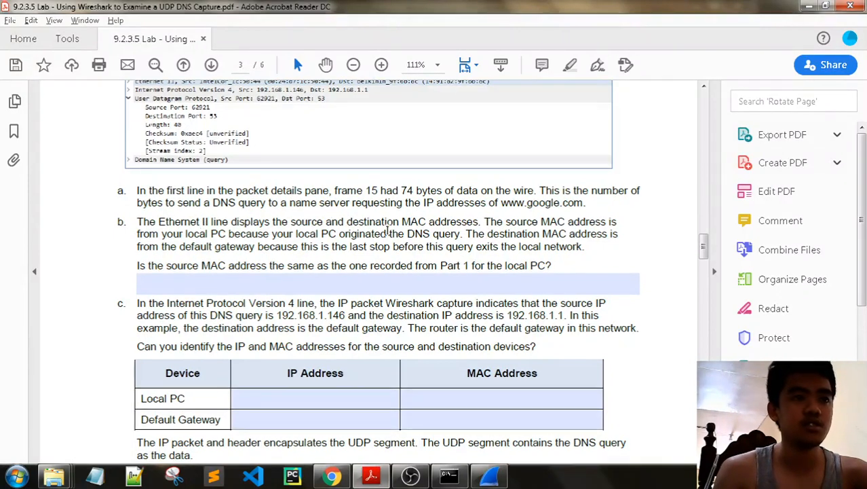
mouse_move(536, 217)
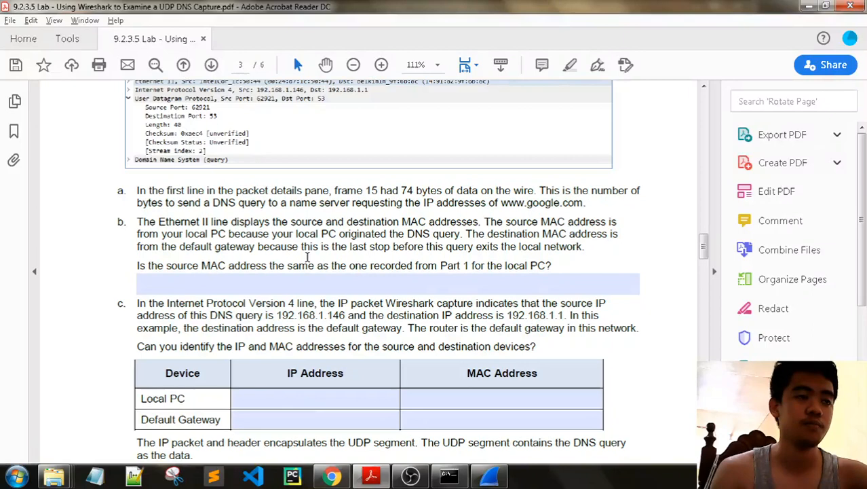
scroll(down, 3)
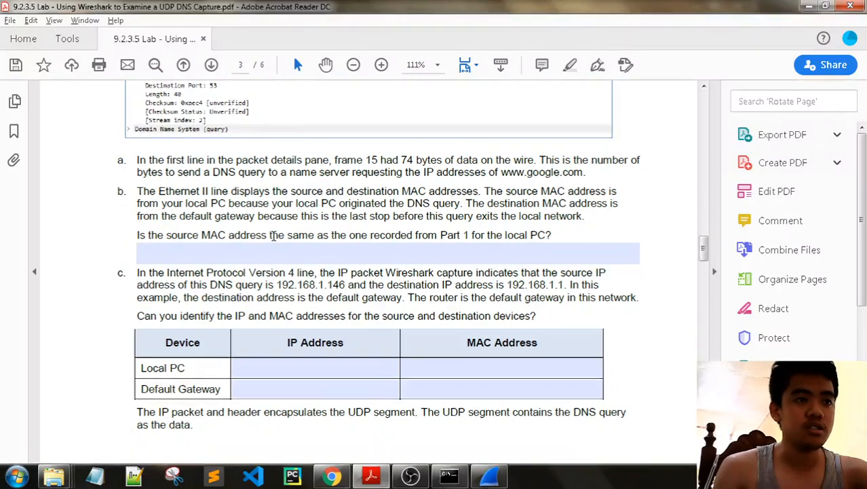
mouse_move(464, 236)
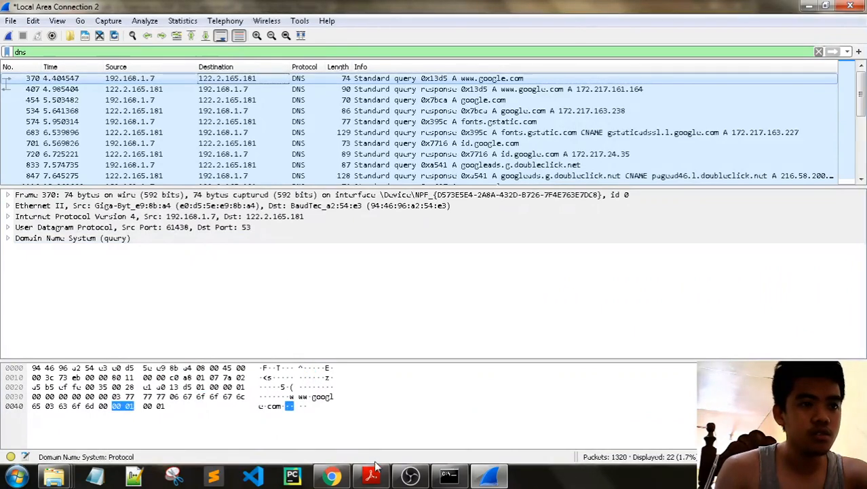
mouse_move(371, 475)
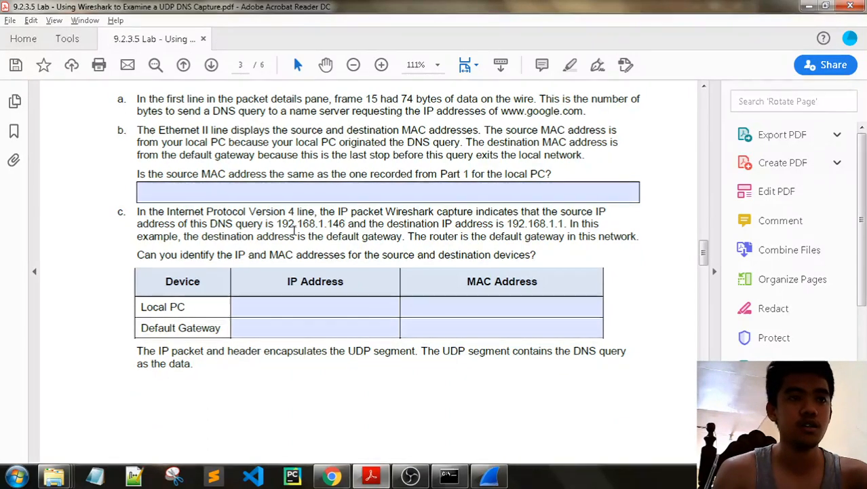
mouse_move(518, 228)
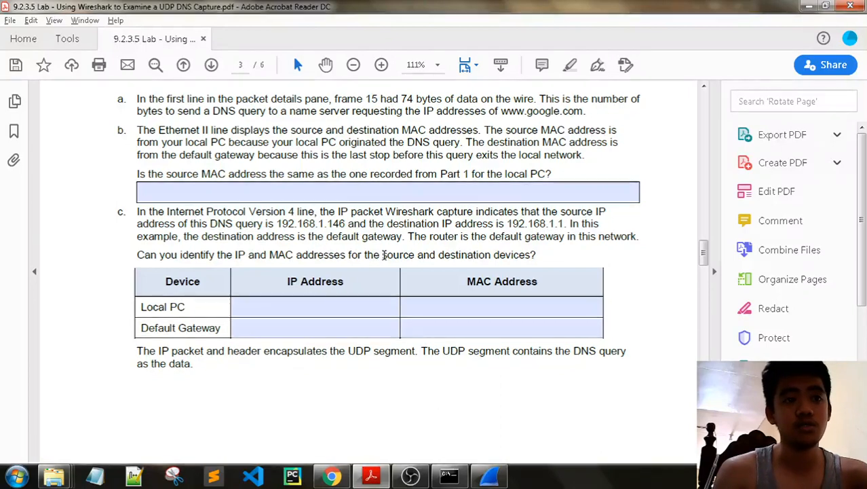
scroll(down, 3)
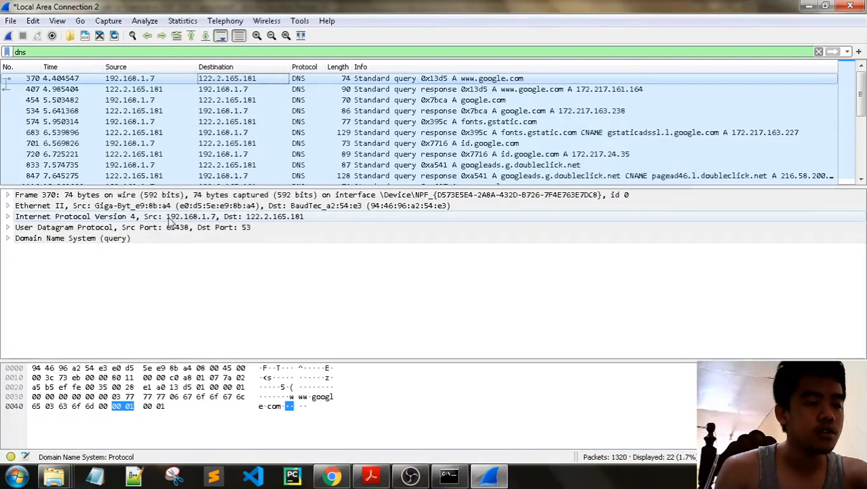
mouse_move(233, 223)
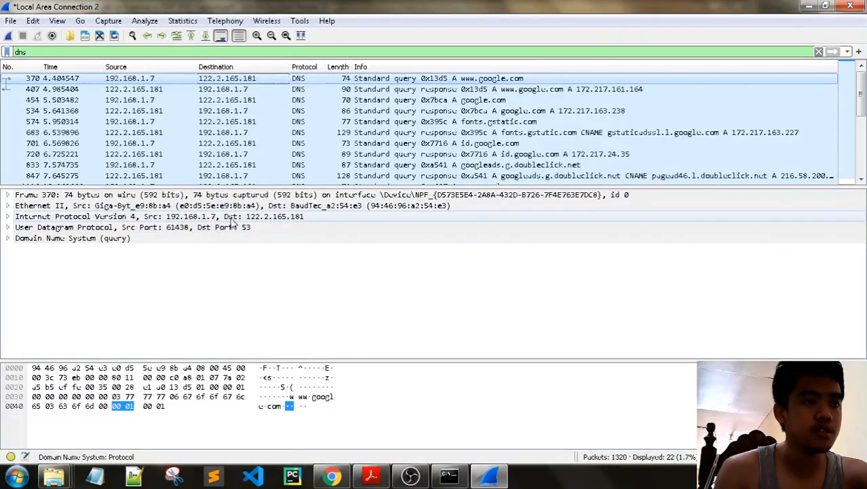
mouse_move(266, 231)
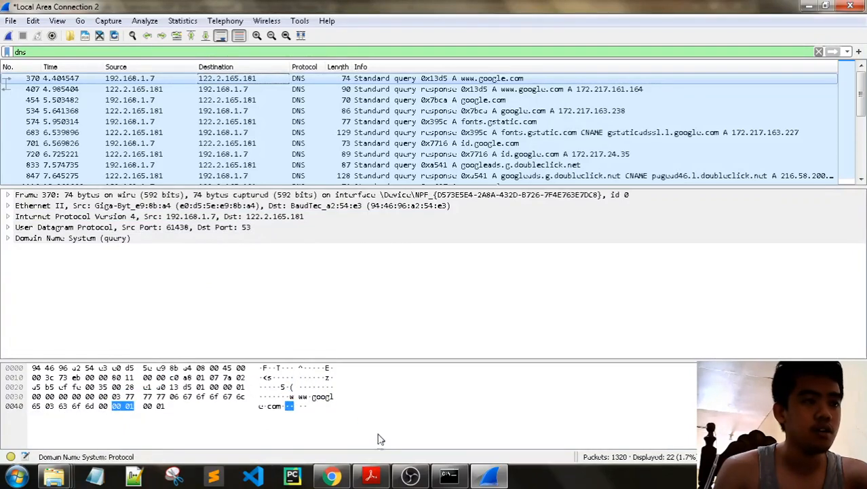
click(372, 475)
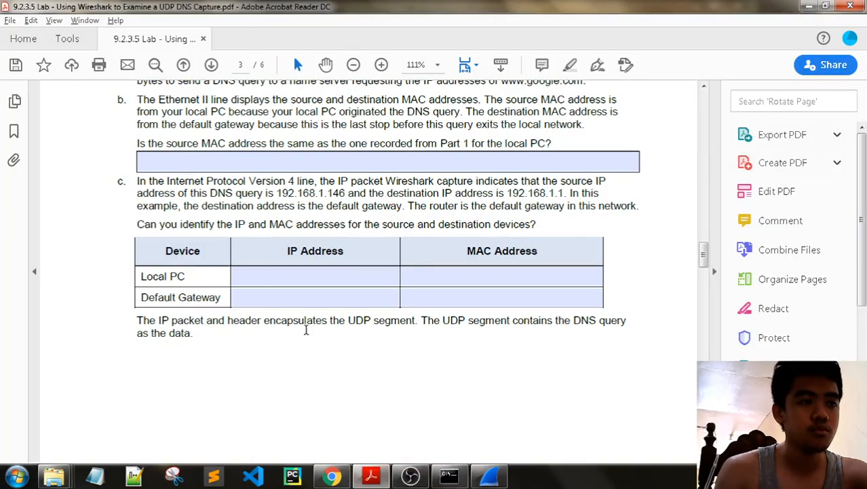
mouse_move(323, 312)
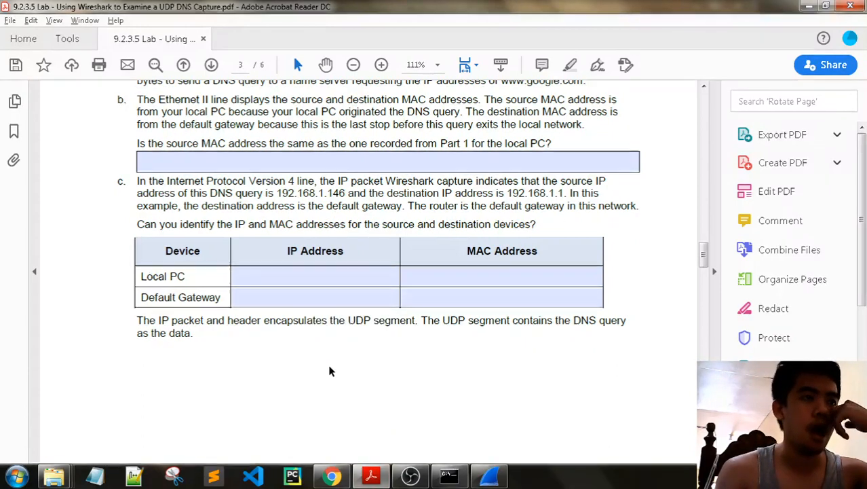
mouse_move(332, 367)
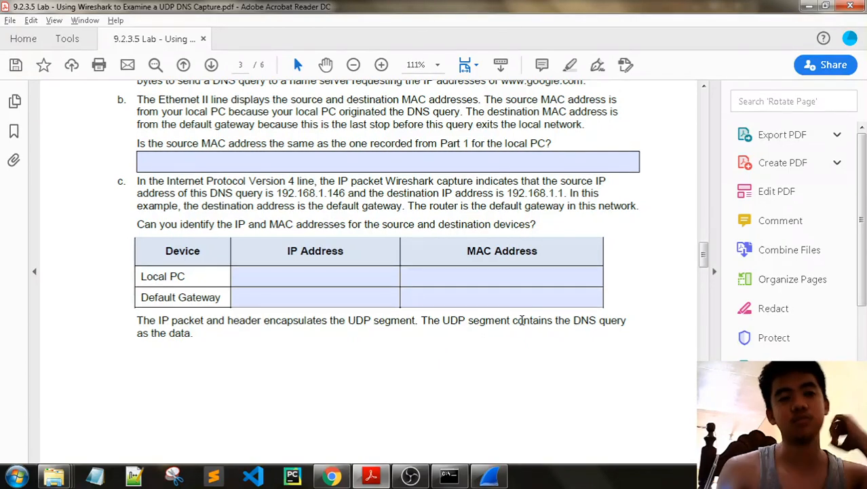
Reach page 4's step d on the four UDP header fields and expand frame 370's User Datagram Protocol details
scroll(down, 3)
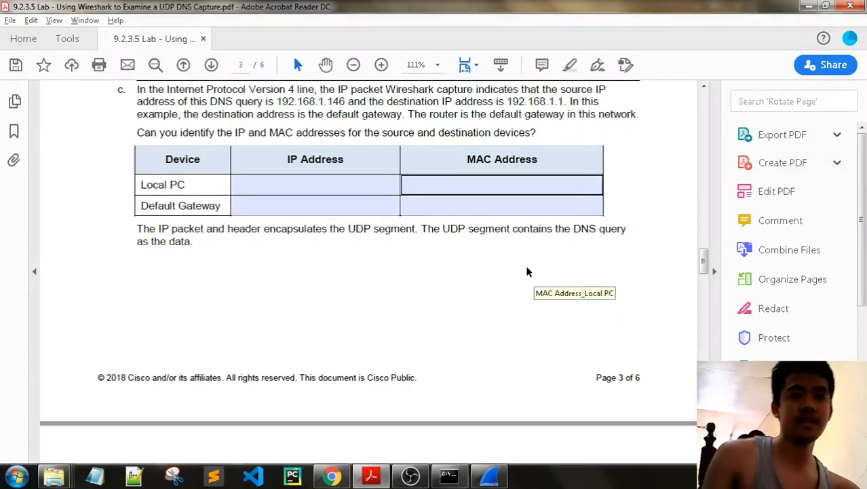
scroll(down, 3)
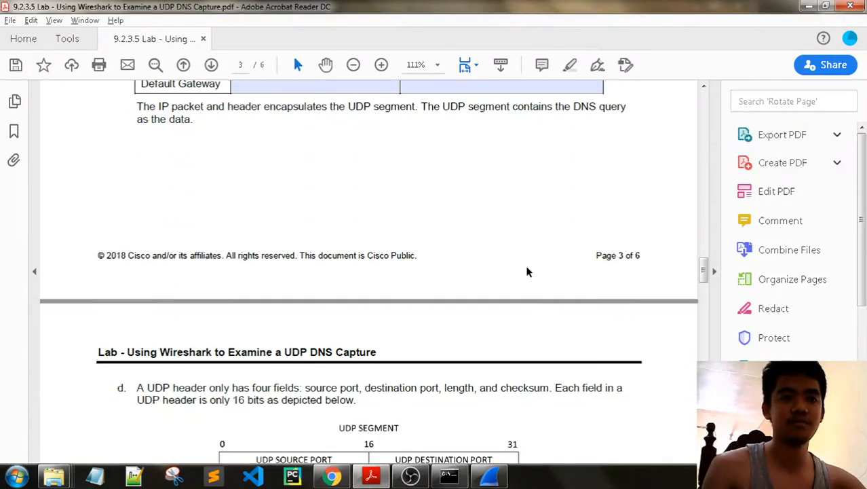
scroll(down, 3)
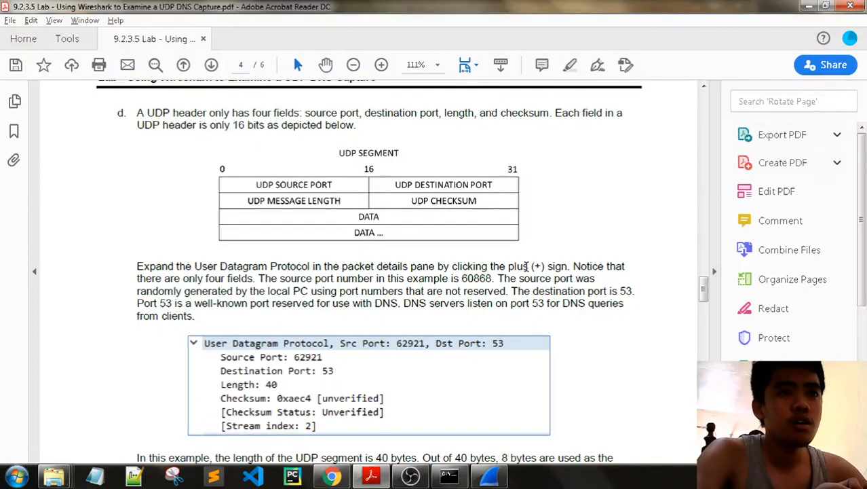
mouse_move(290, 232)
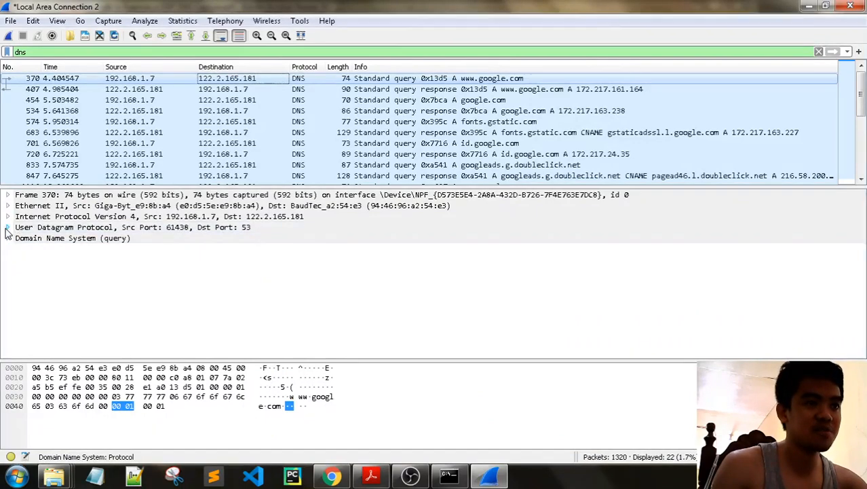
click(6, 227)
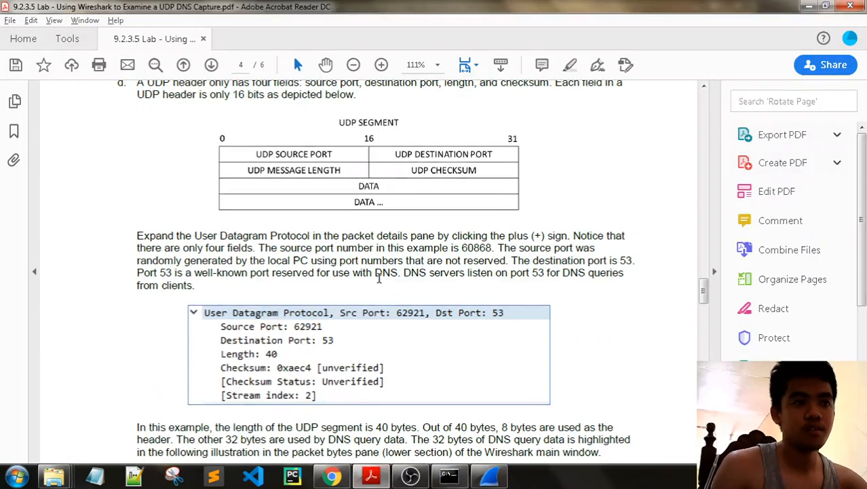
scroll(down, 3)
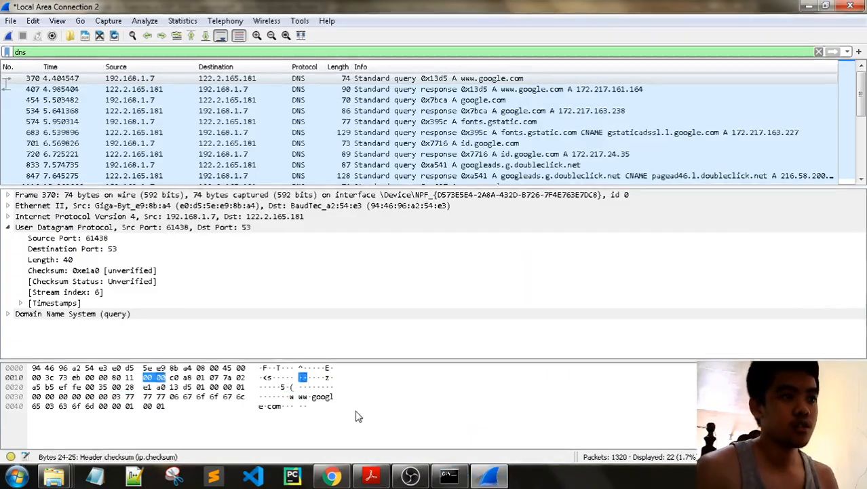
click(369, 475)
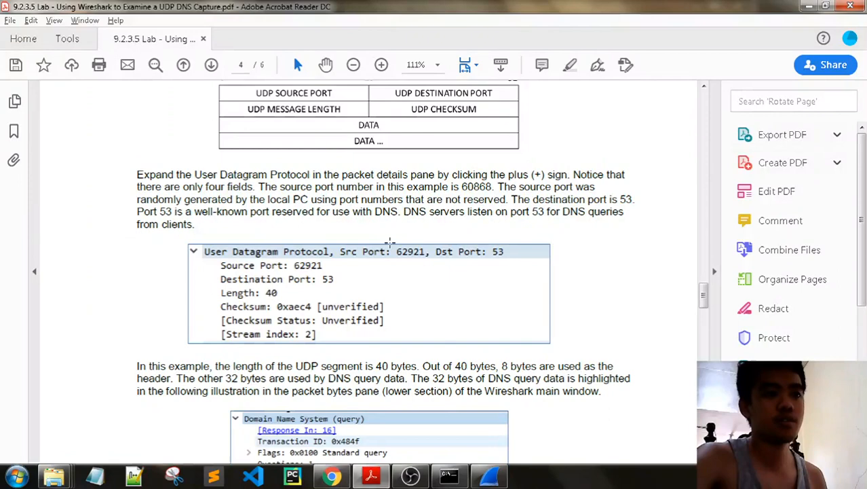
scroll(down, 3)
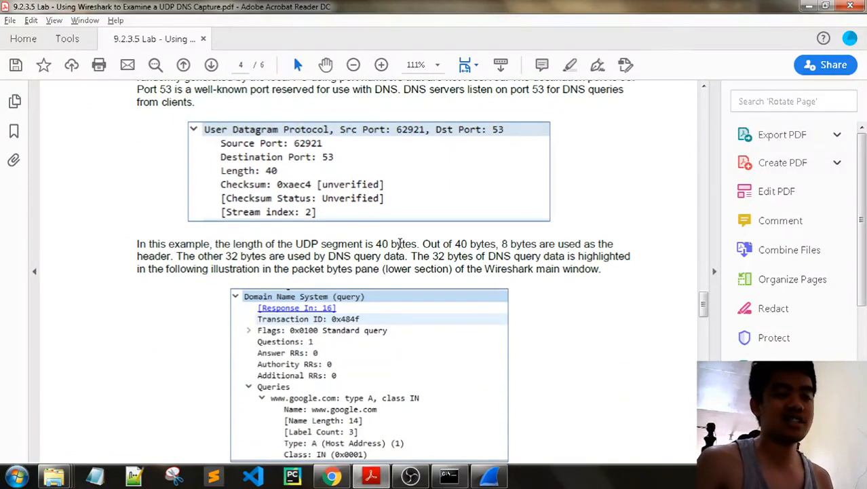
scroll(down, 3)
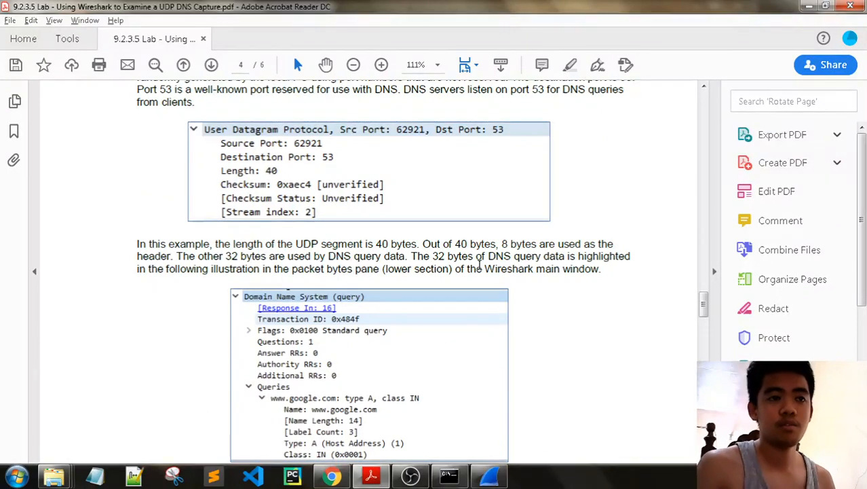
scroll(down, 3)
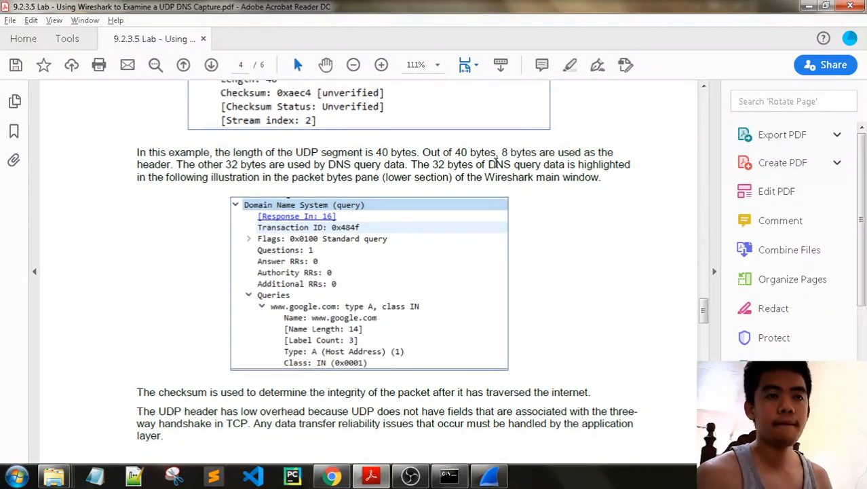
mouse_move(608, 175)
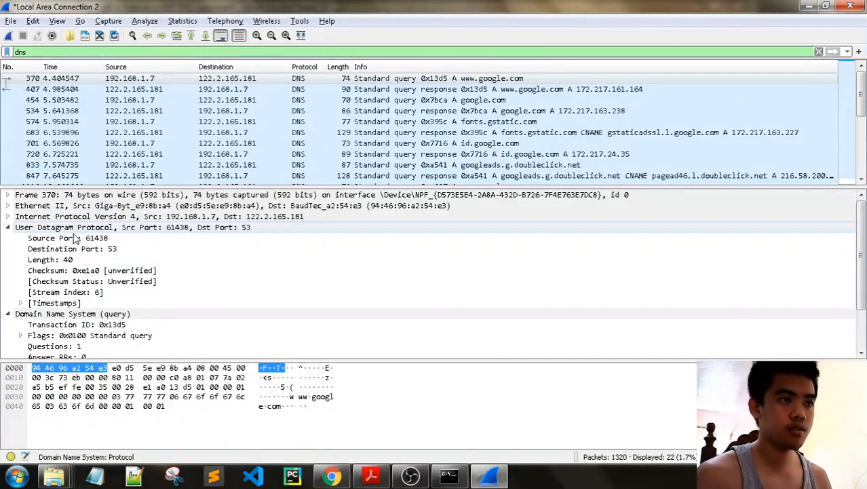
click(72, 249)
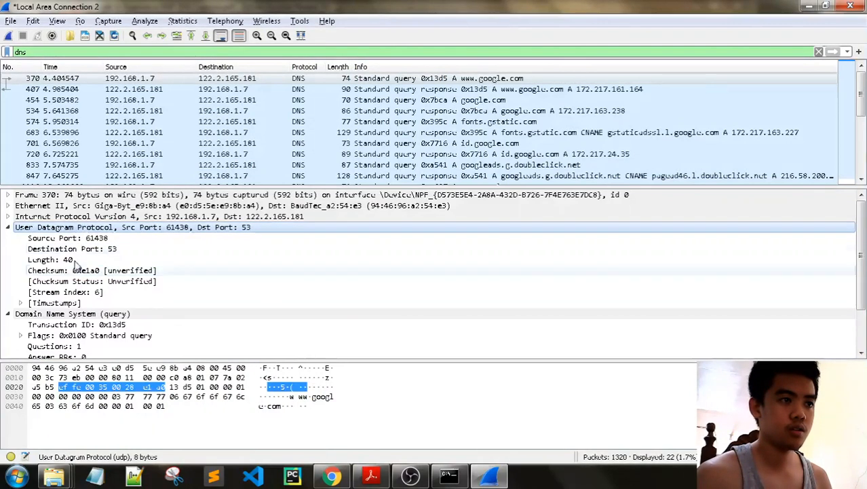
click(73, 314)
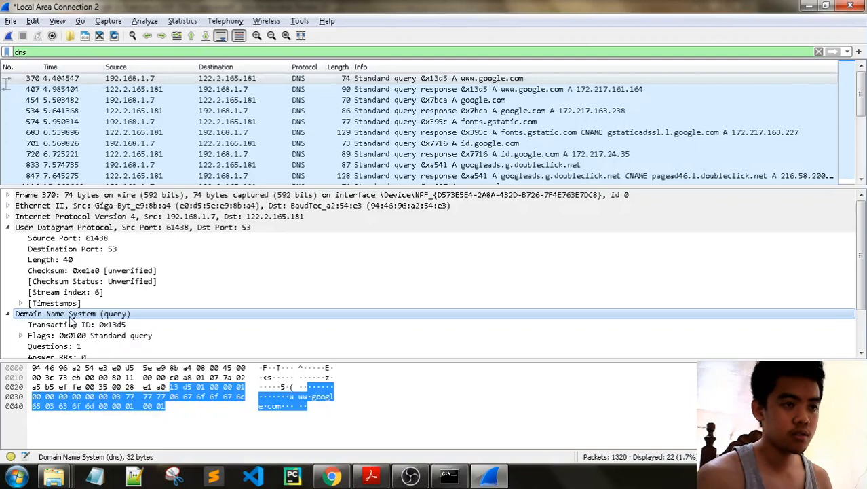
scroll(down, 3)
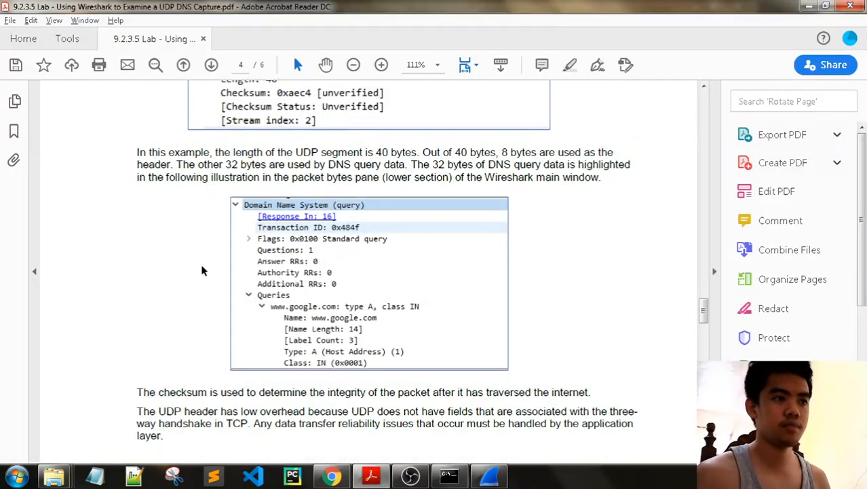
scroll(down, 3)
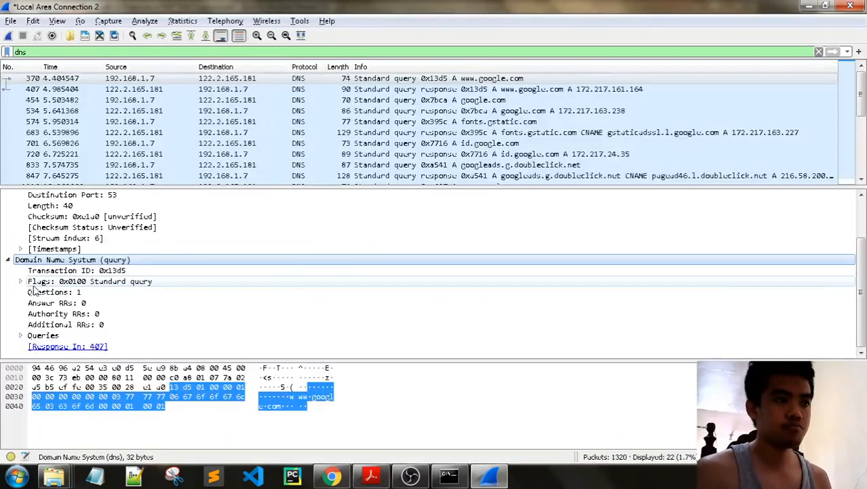
Expand and collapse the query's DNS Flags, then return to the lab's results table
click(22, 281)
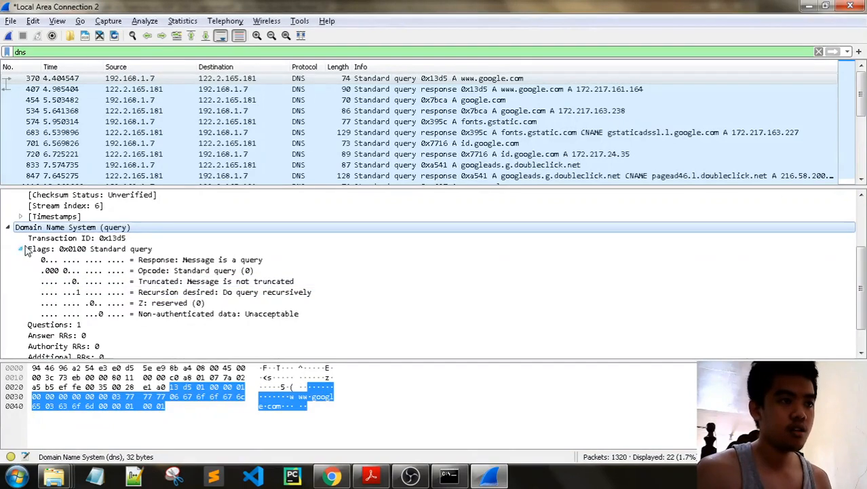
click(20, 248)
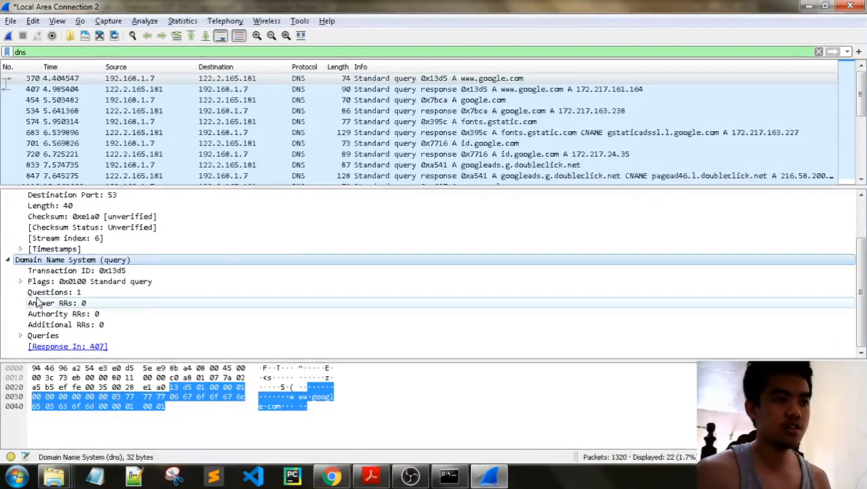
mouse_move(115, 303)
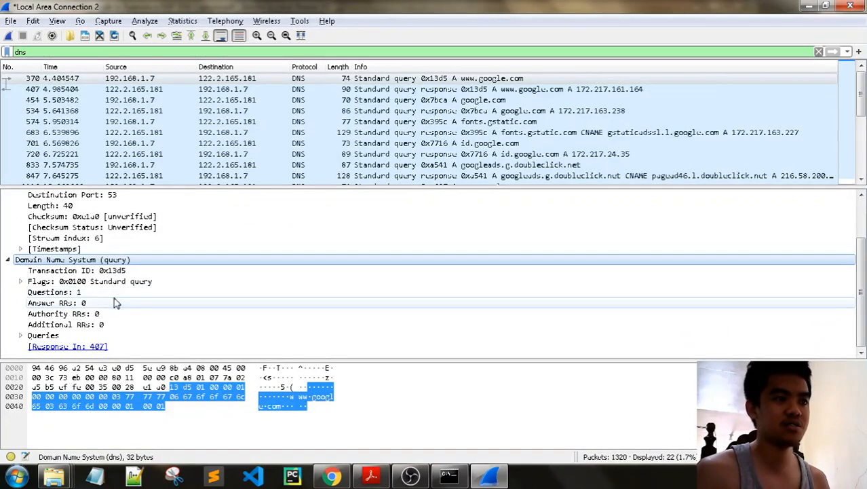
click(369, 475)
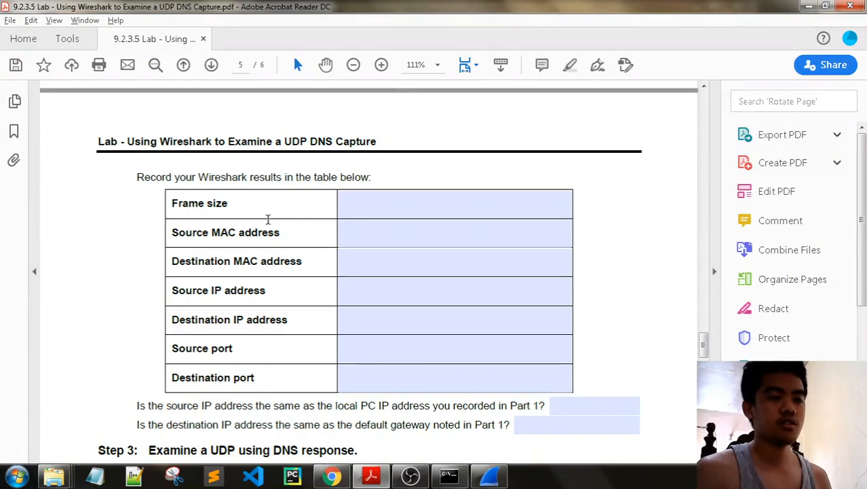
click(455, 204)
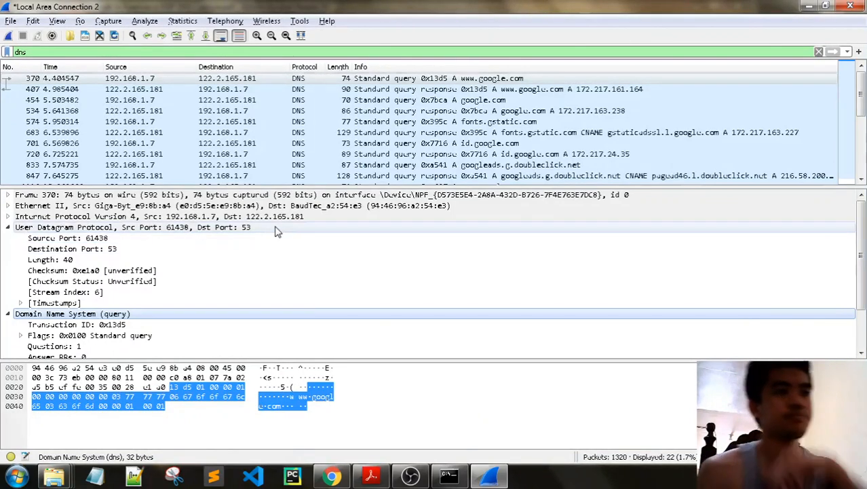
mouse_move(353, 216)
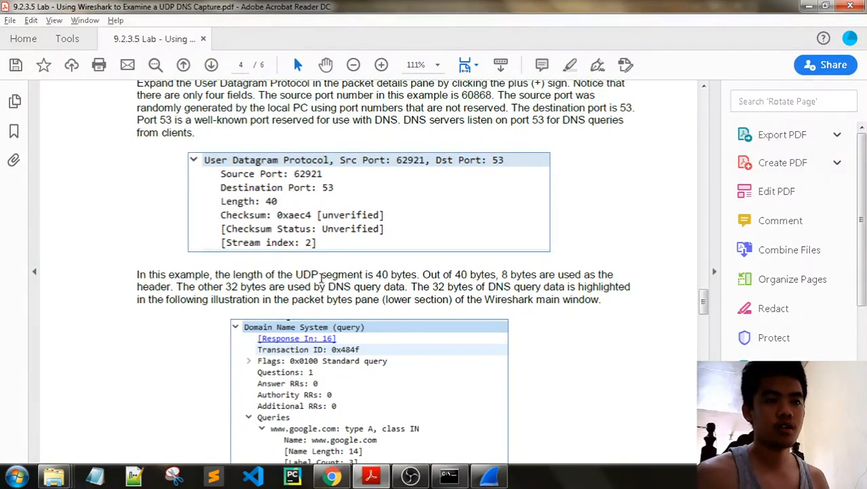
Enter the frame size and the host and router MAC addresses in the results table
scroll(down, 3)
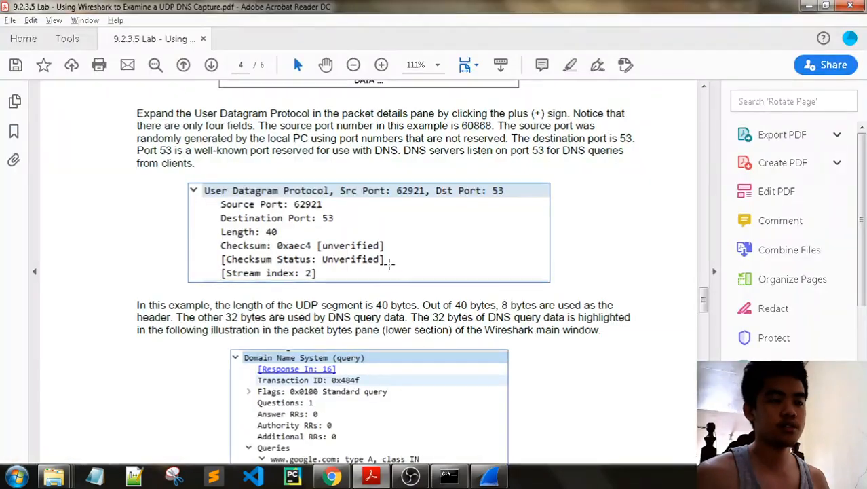
scroll(down, 3)
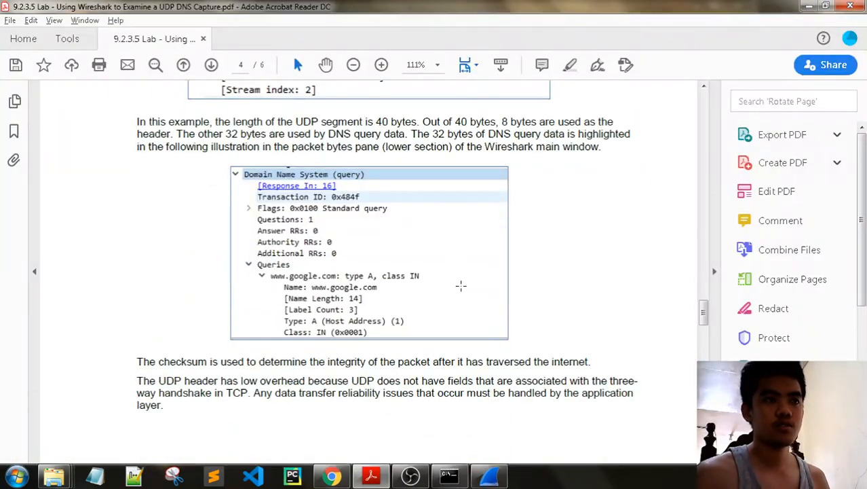
scroll(down, 3)
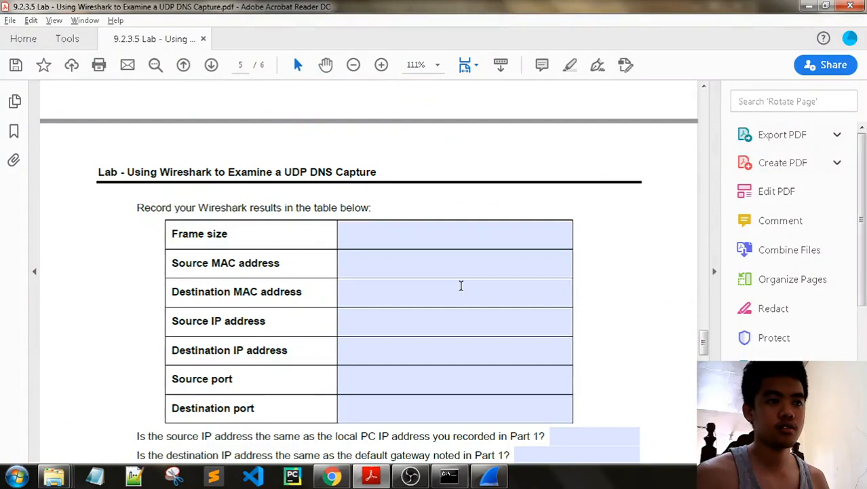
click(453, 233)
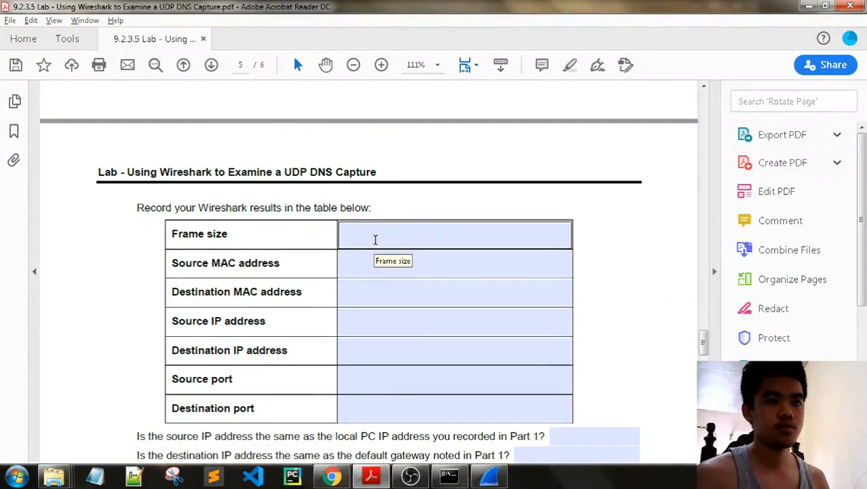
text(8)
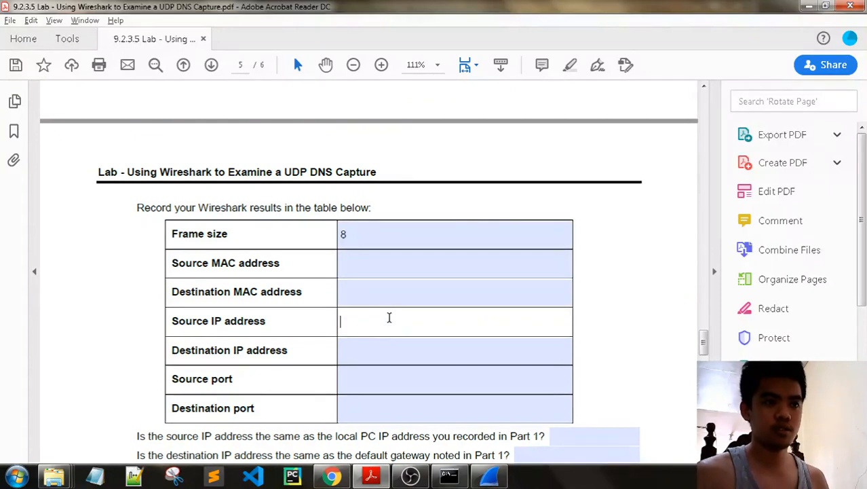
click(455, 263)
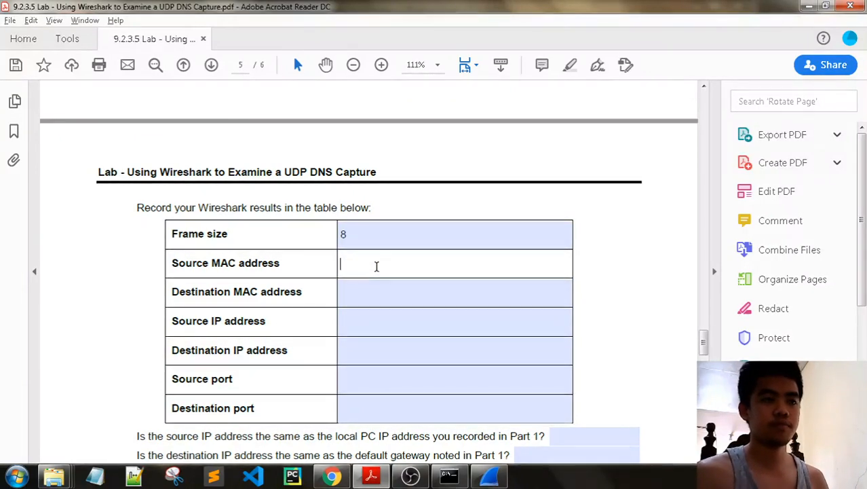
text(mac of host)
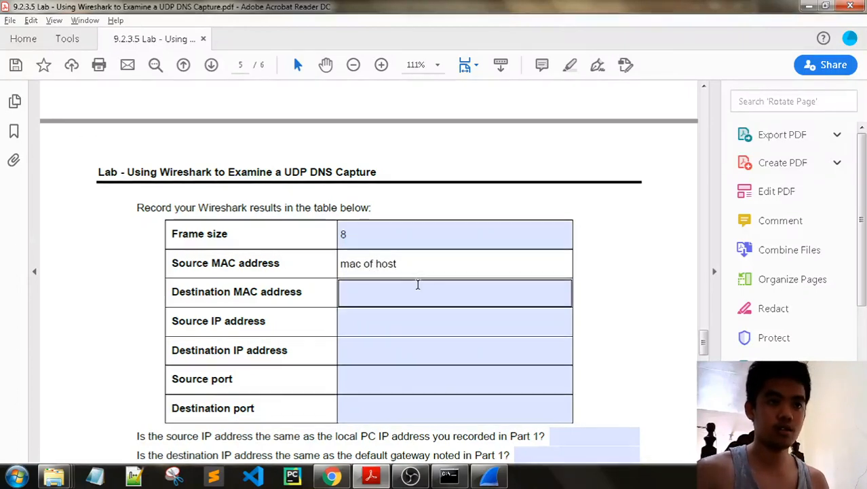
text(mac of)
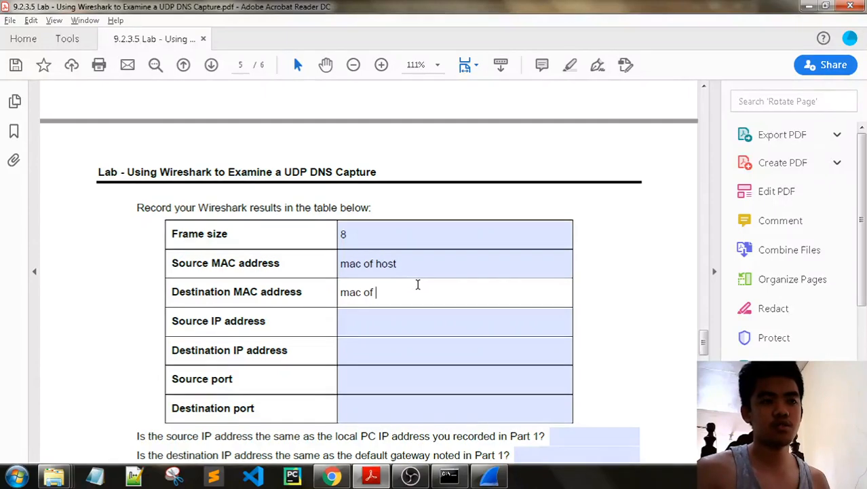
text(d)
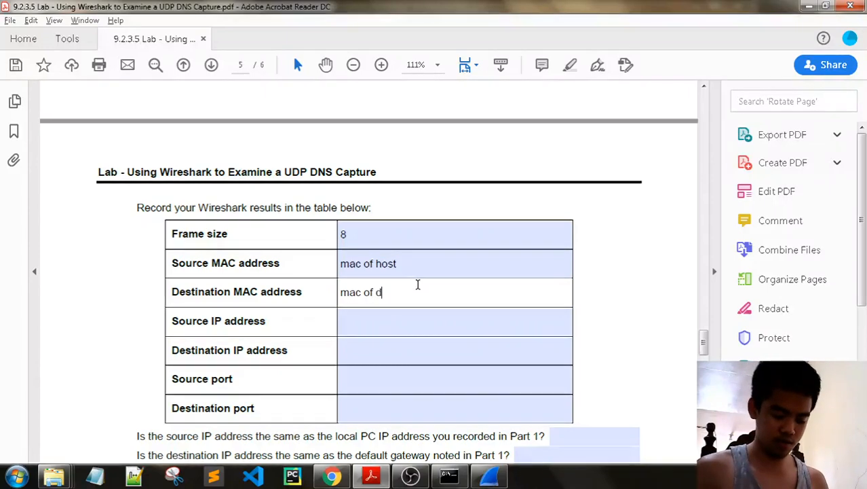
text(router)
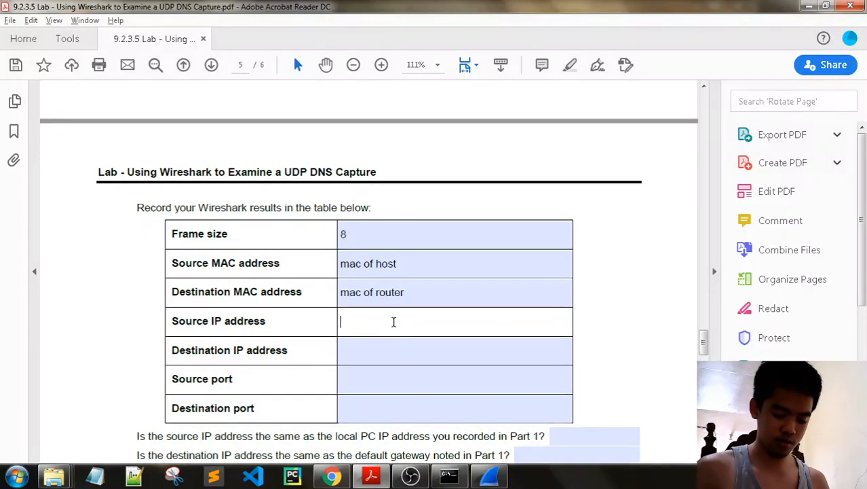
Enter the host and server IPs and the ports 61438 and 53 in the results table
text(ip of hos)
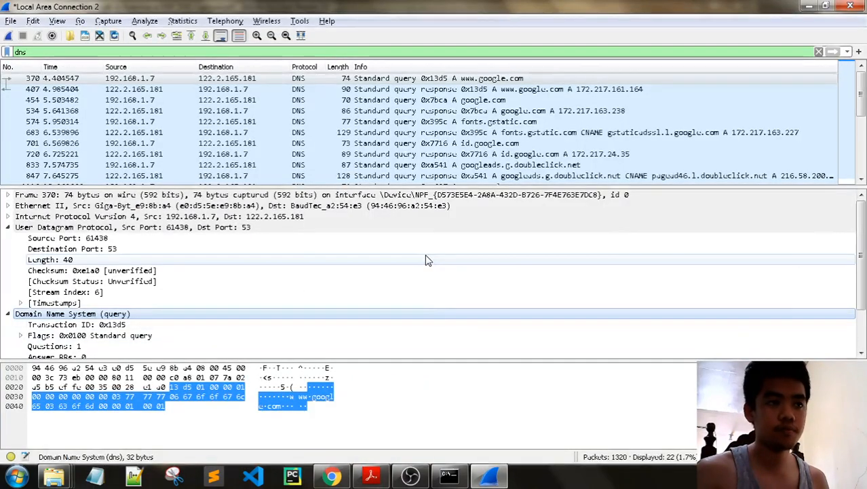
mouse_move(347, 266)
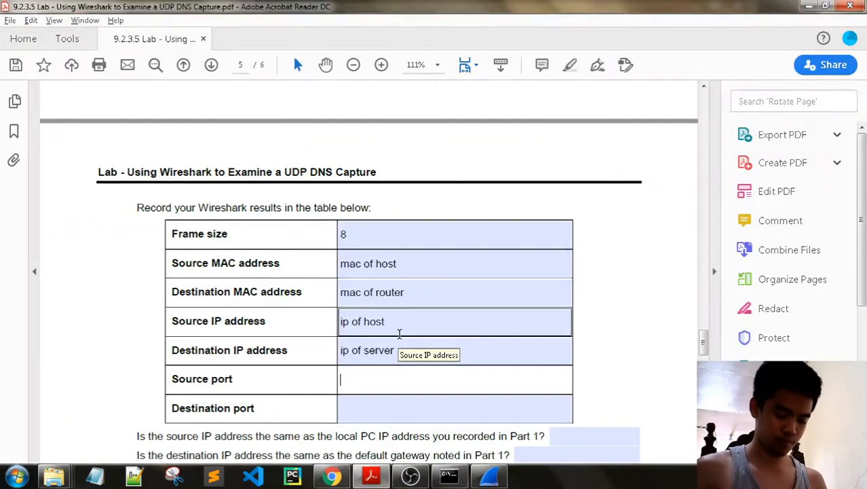
text(61438)
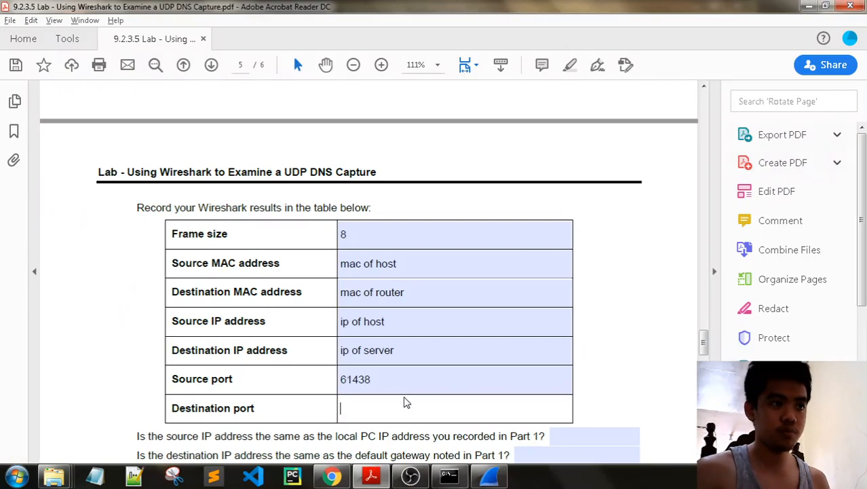
text(53)
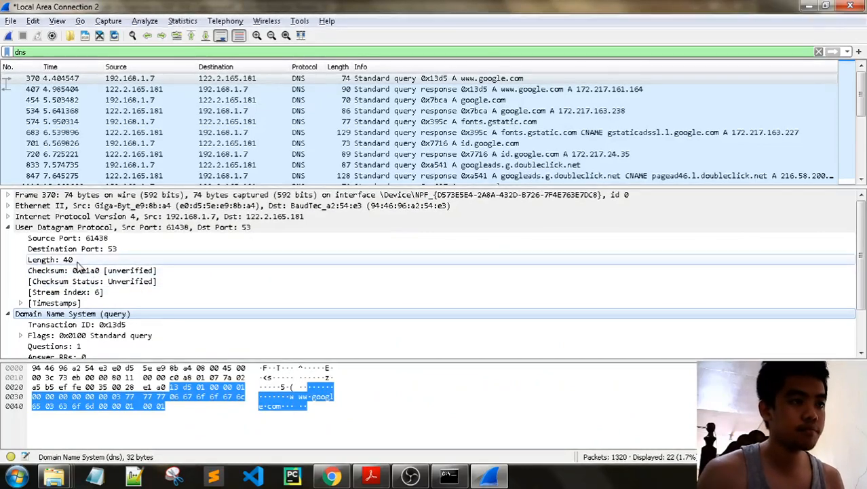
Leave the capture and bring the handout back up at Step 3 on the DNS response packet
click(88, 248)
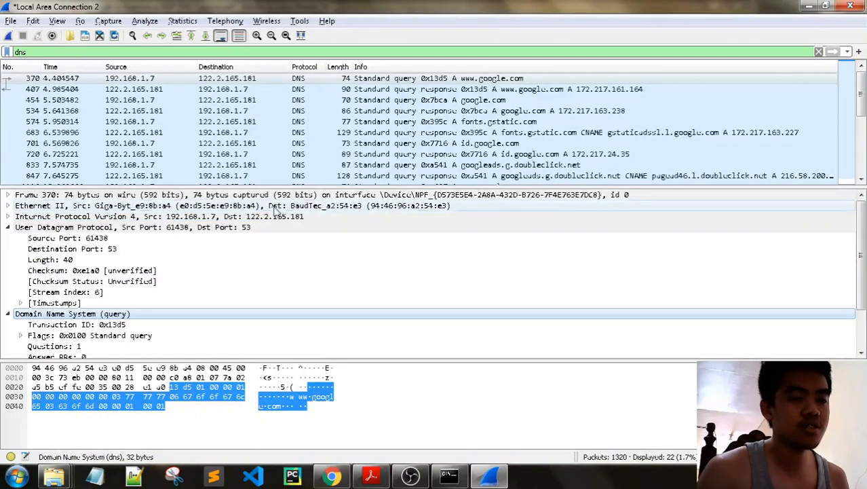
mouse_move(332, 209)
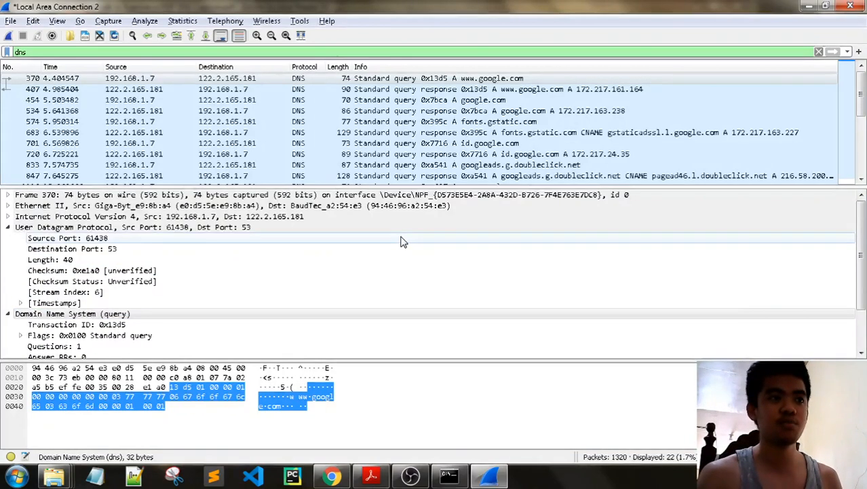
click(371, 475)
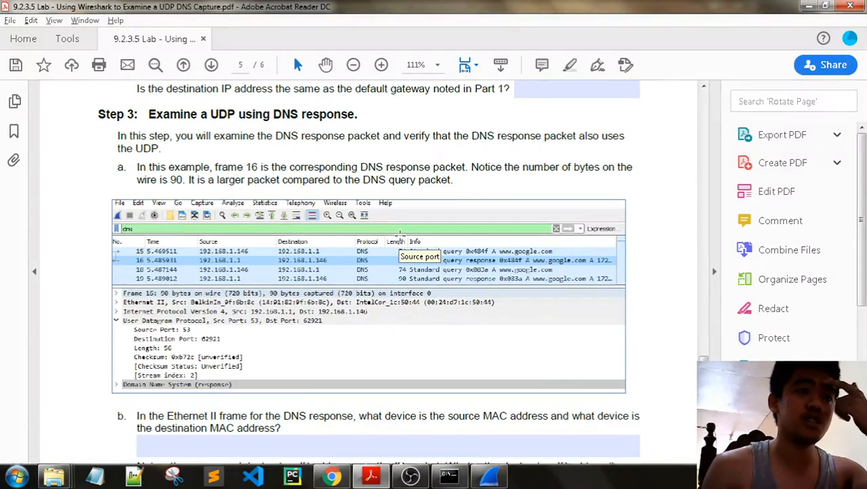
Scroll the handout, then bring up the capture's DNS response packet, frame 407
scroll(down, 3)
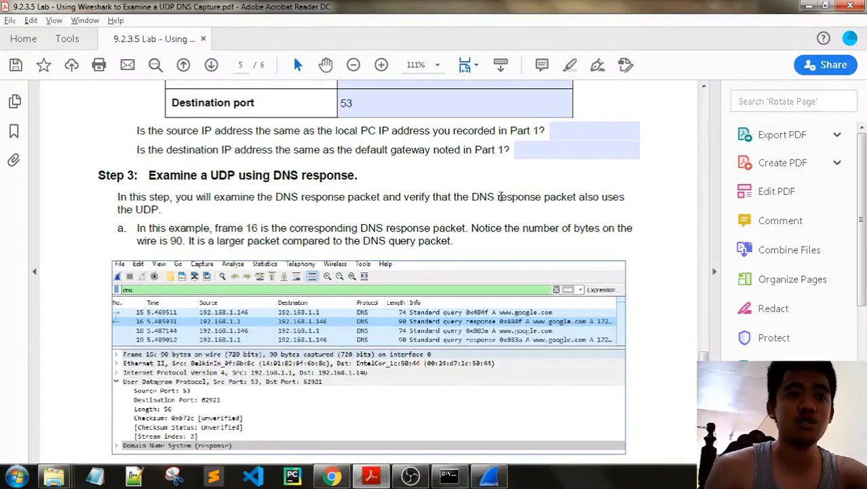
mouse_move(217, 218)
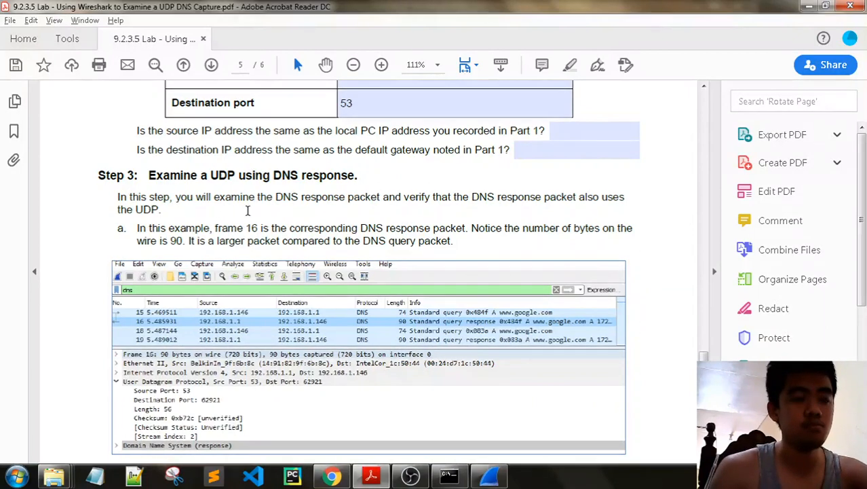
scroll(down, 3)
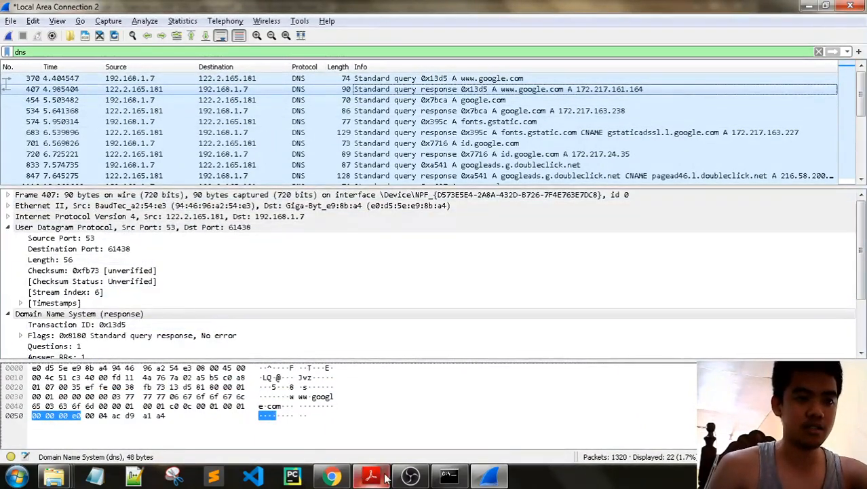
Check the response's Ethernet II and IPv4 rows and return to questions b and c
click(371, 475)
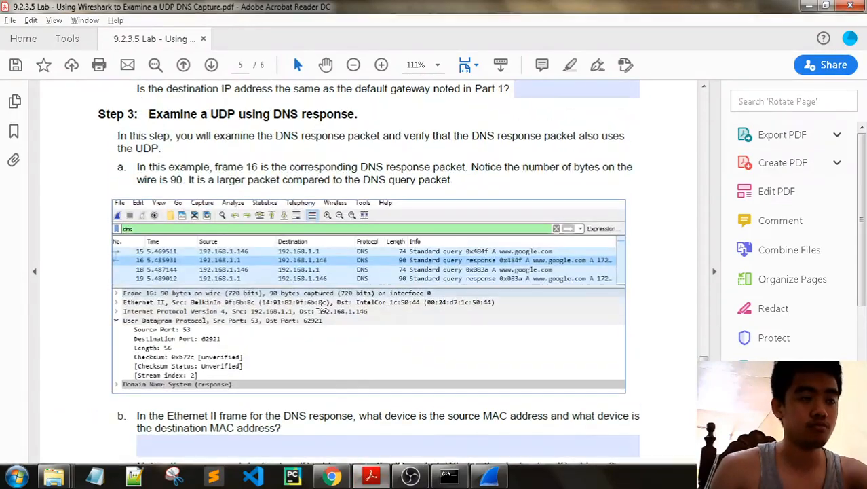
scroll(down, 3)
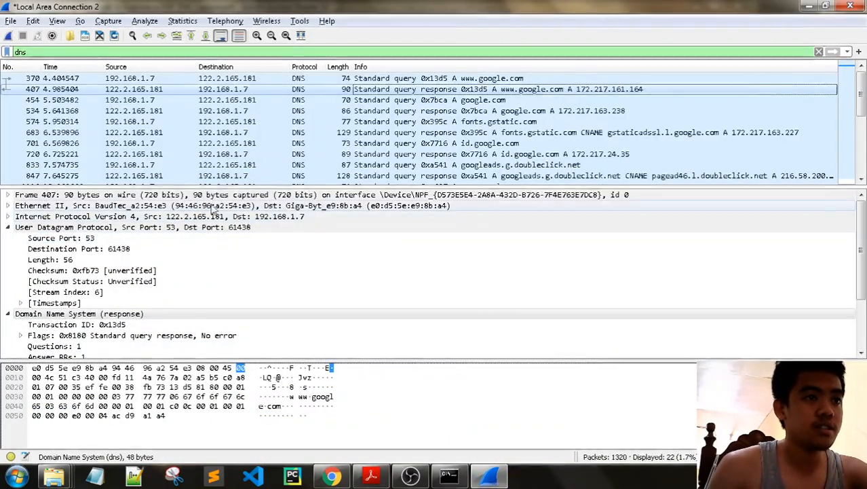
mouse_move(346, 214)
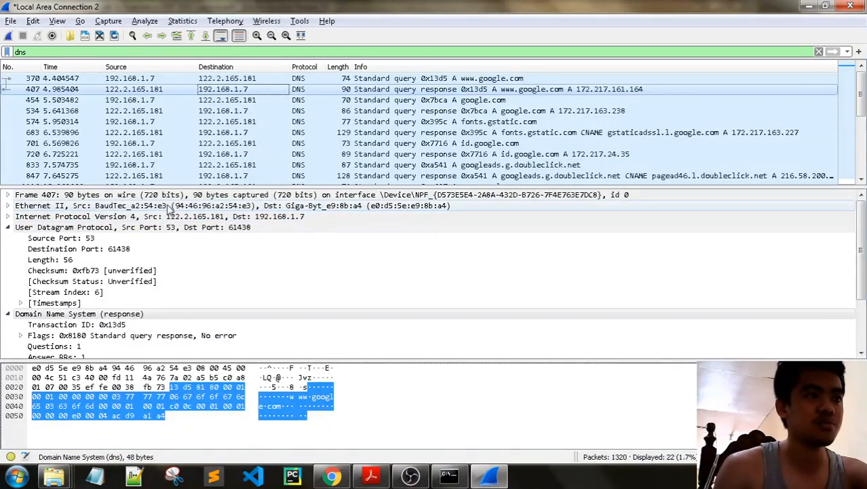
click(371, 475)
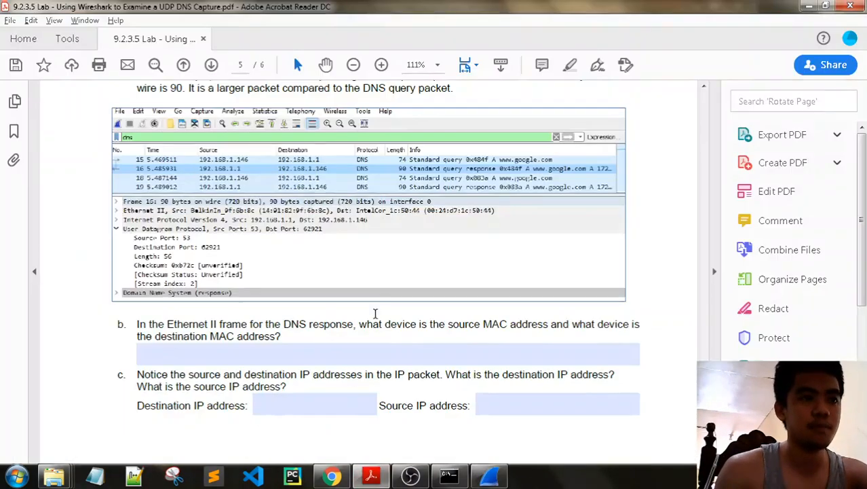
Scroll to page 6 with the swapped source/destination question and part d
scroll(down, 3)
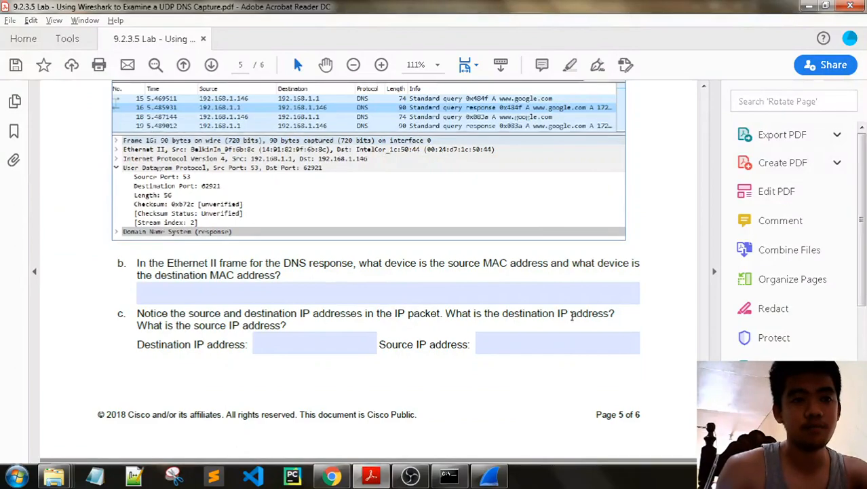
scroll(down, 3)
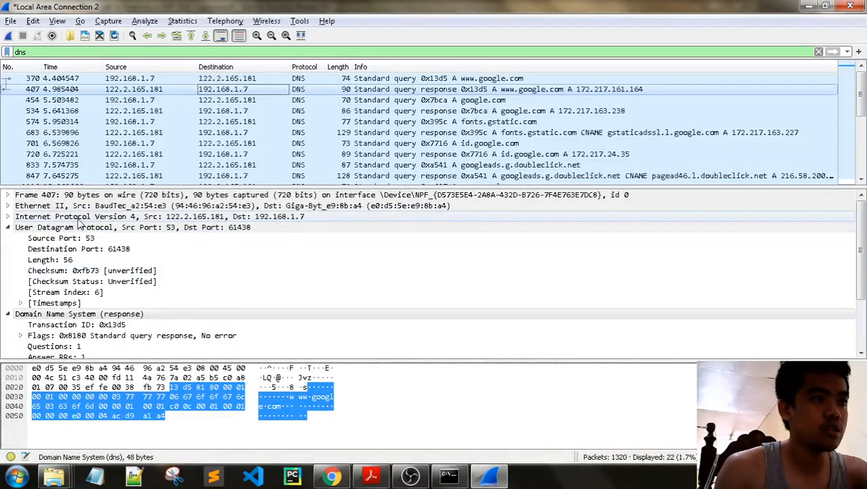
mouse_move(169, 222)
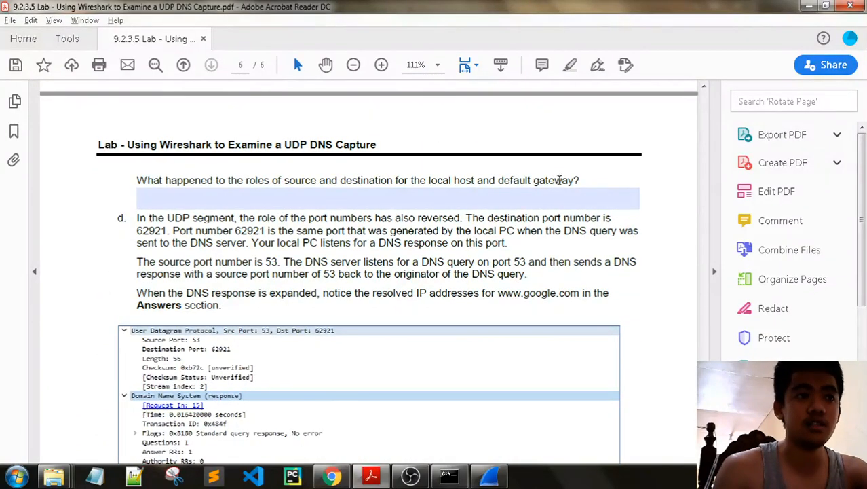
mouse_move(586, 184)
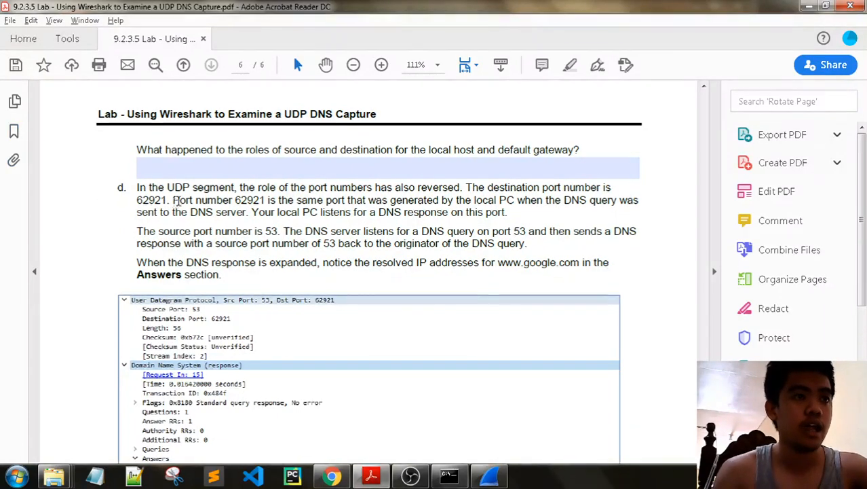
Highlight part d's sentence about the server listening on port 53, then clear the highlight
double_click(153, 200)
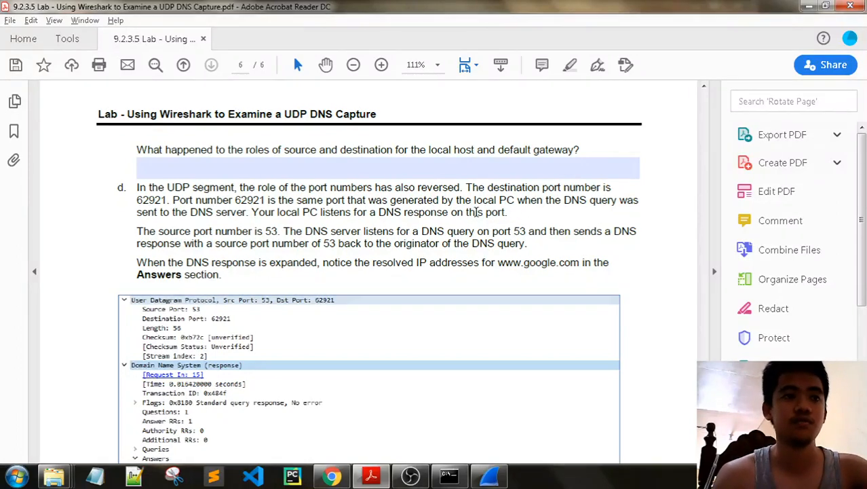
scroll(down, 3)
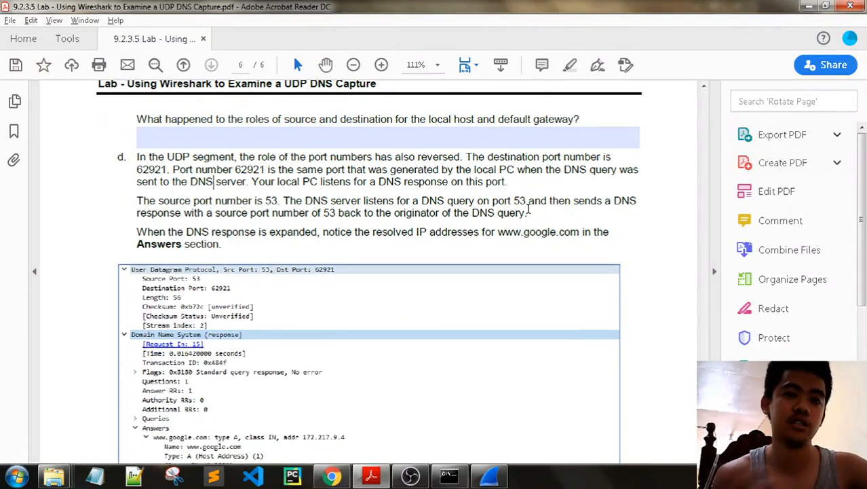
scroll(down, 3)
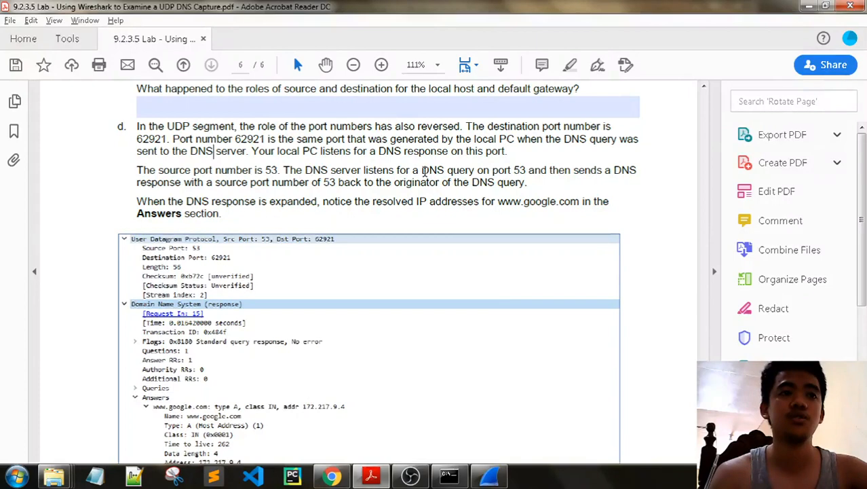
drag(422, 170, 221, 213)
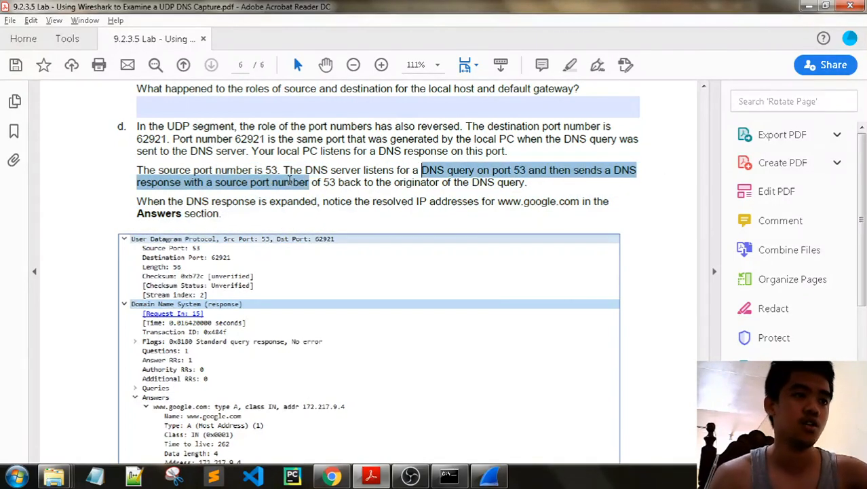
drag(309, 182, 440, 182)
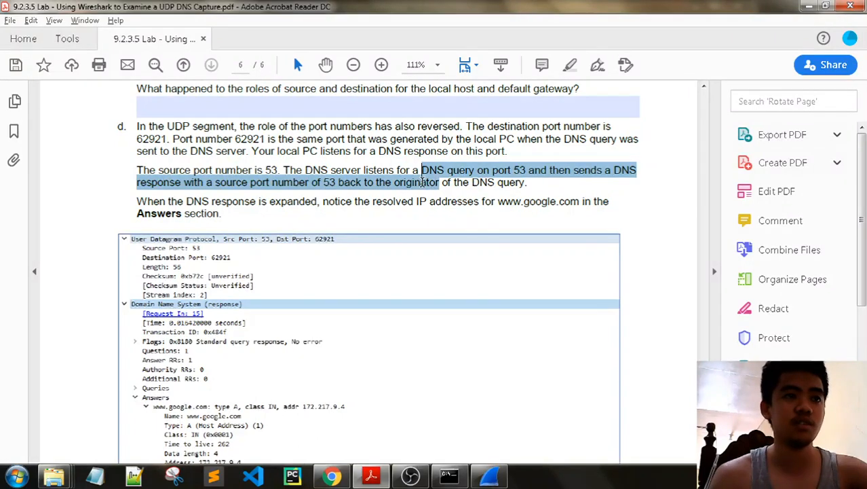
click(457, 189)
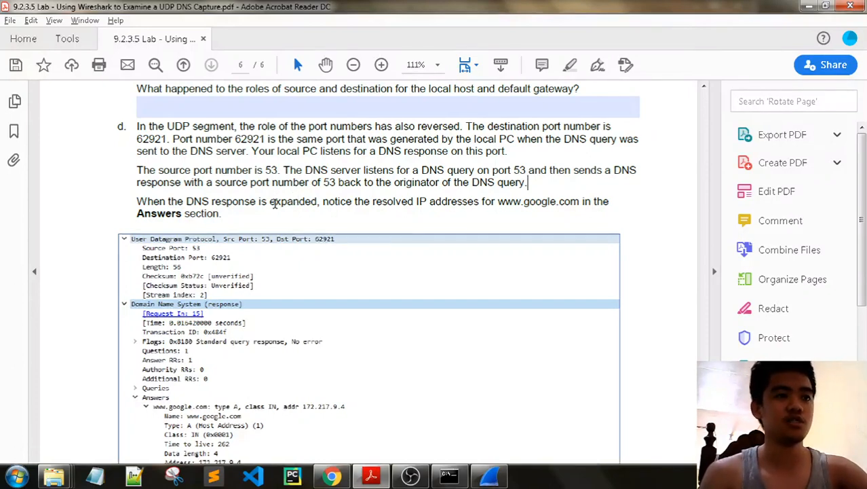
mouse_move(346, 201)
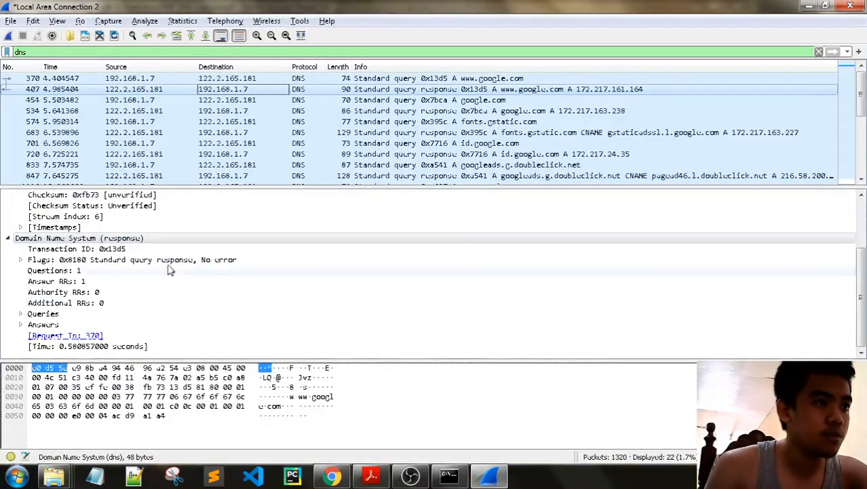
Examine frame 407's DNS response fields linked to request 370 and return to part d
click(65, 335)
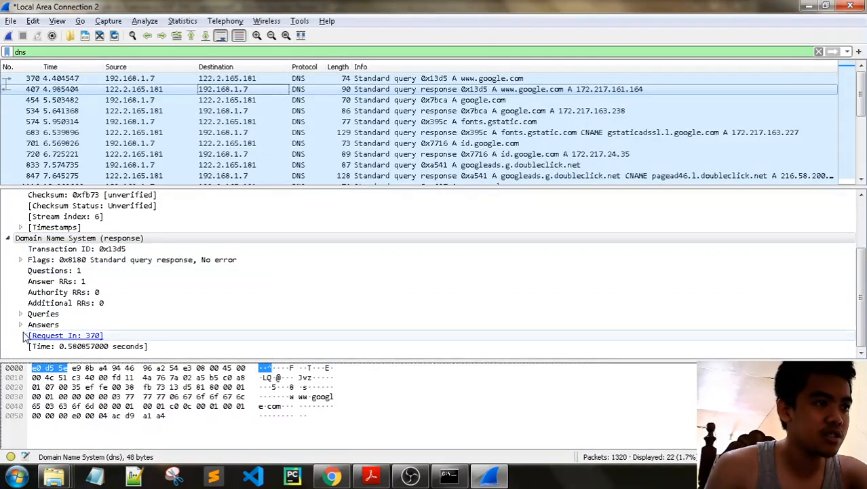
click(21, 314)
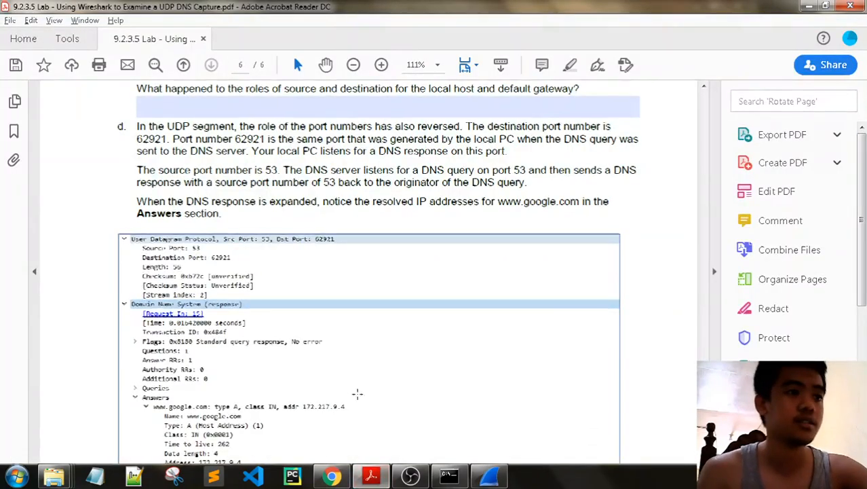
Scroll to the Reflection question on UDP versus TCP for DNS and select its text
scroll(down, 3)
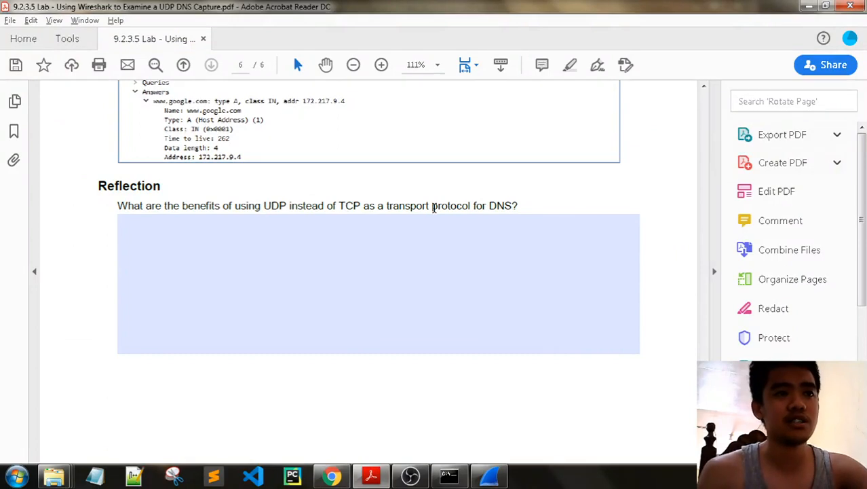
drag(182, 206, 519, 207)
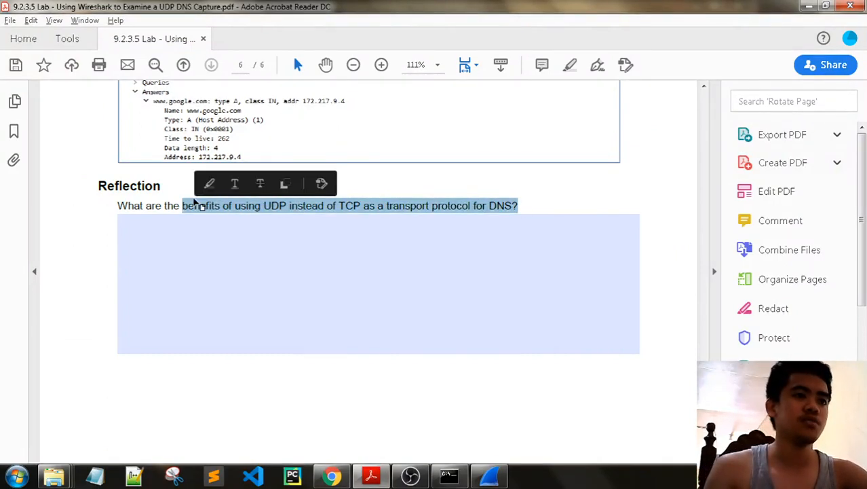
mouse_move(372, 212)
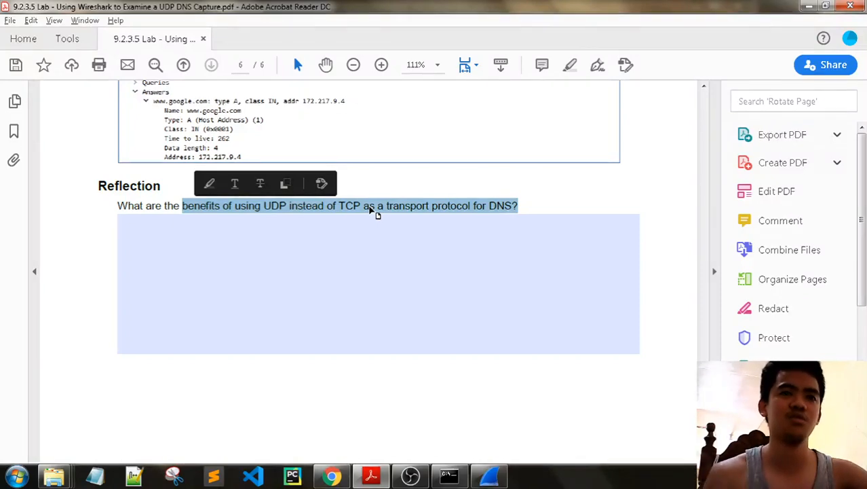
mouse_move(563, 203)
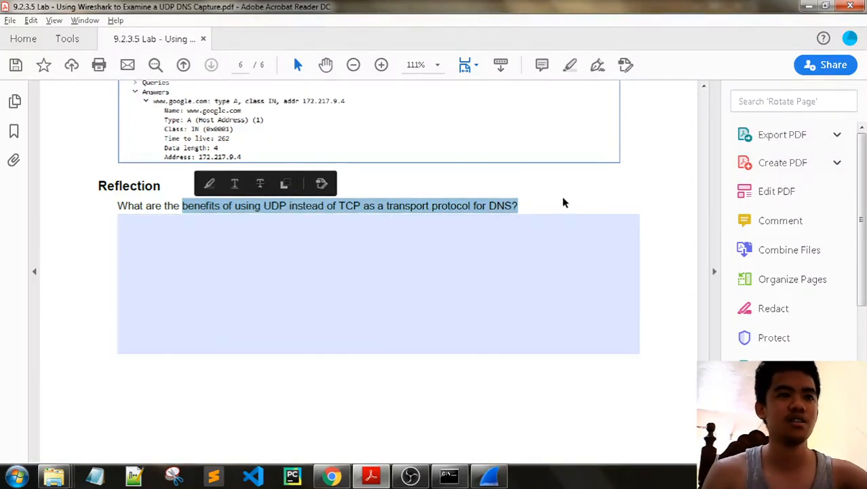